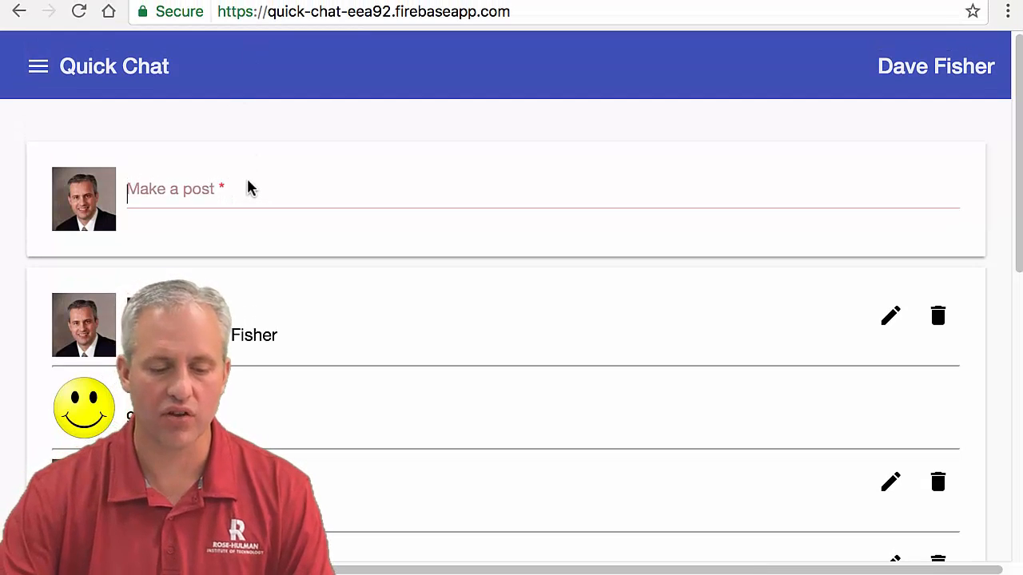
- Post 'Message body for the post' to the Quick Chat feed and scroll the page
text(Message body for)
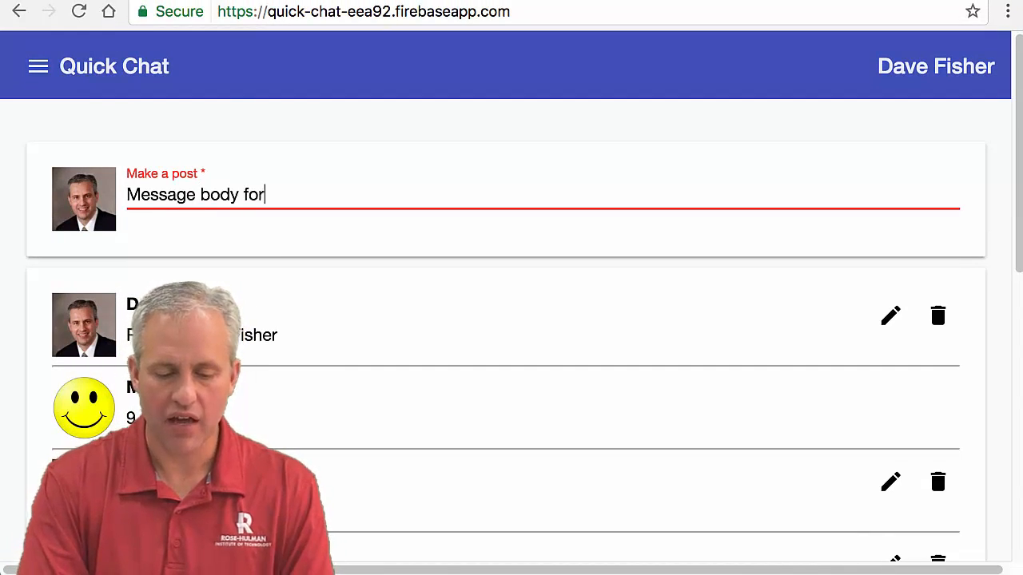
text(the post)
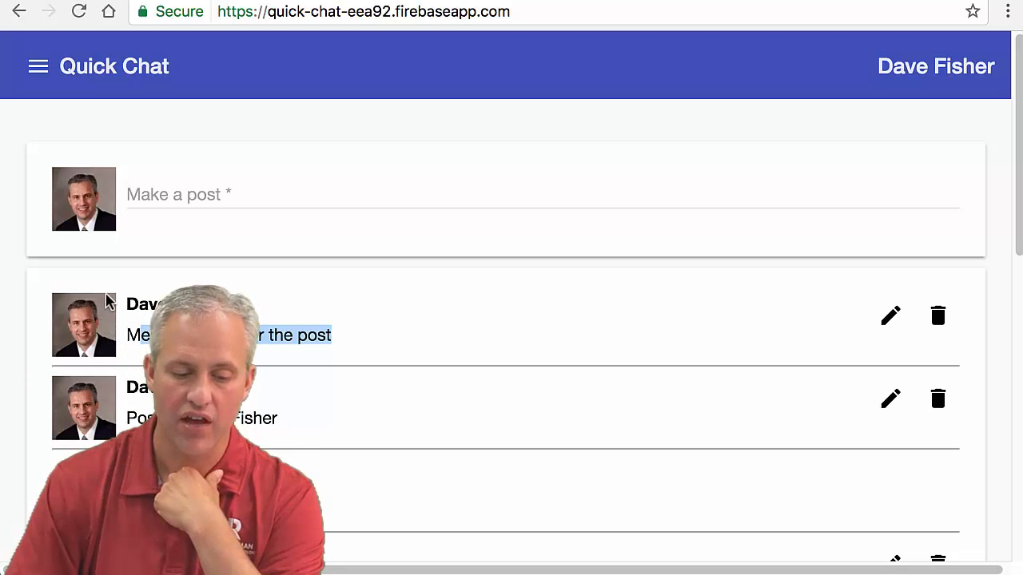
scroll(down, 3)
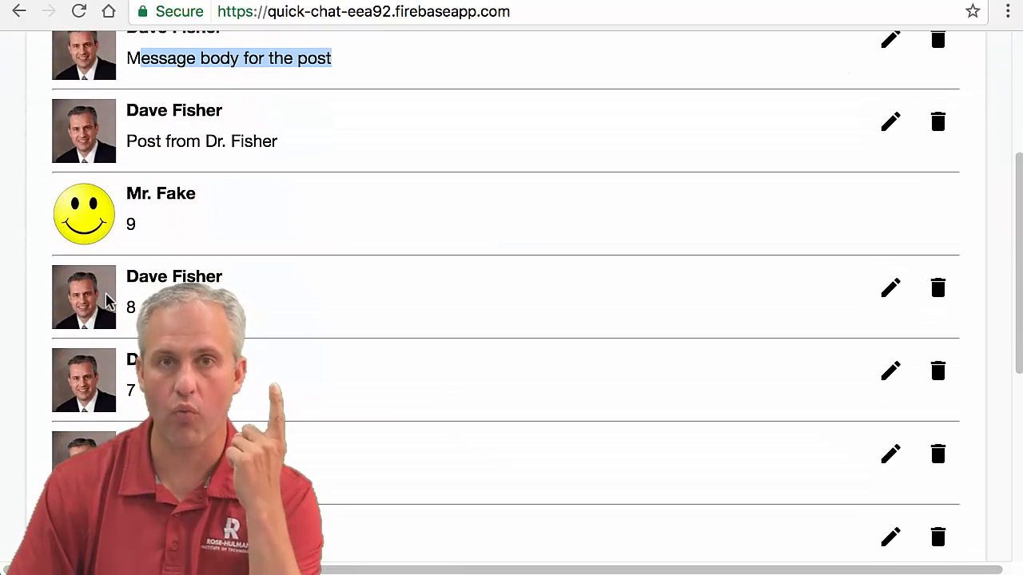
scroll(down, 3)
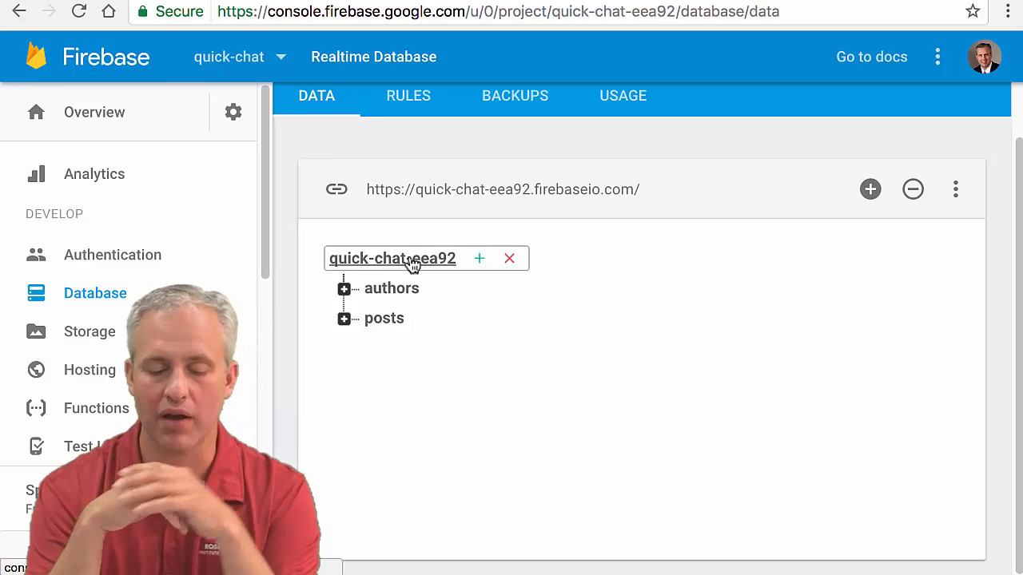
- Expand the authors node and the first author key to show displayName and photoUrl
click(384, 318)
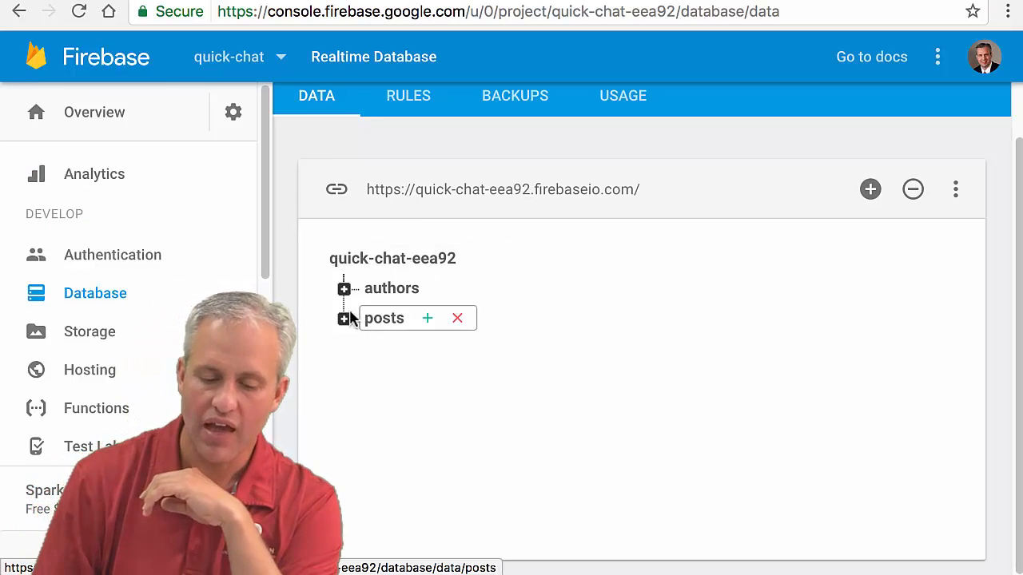
mouse_move(444, 330)
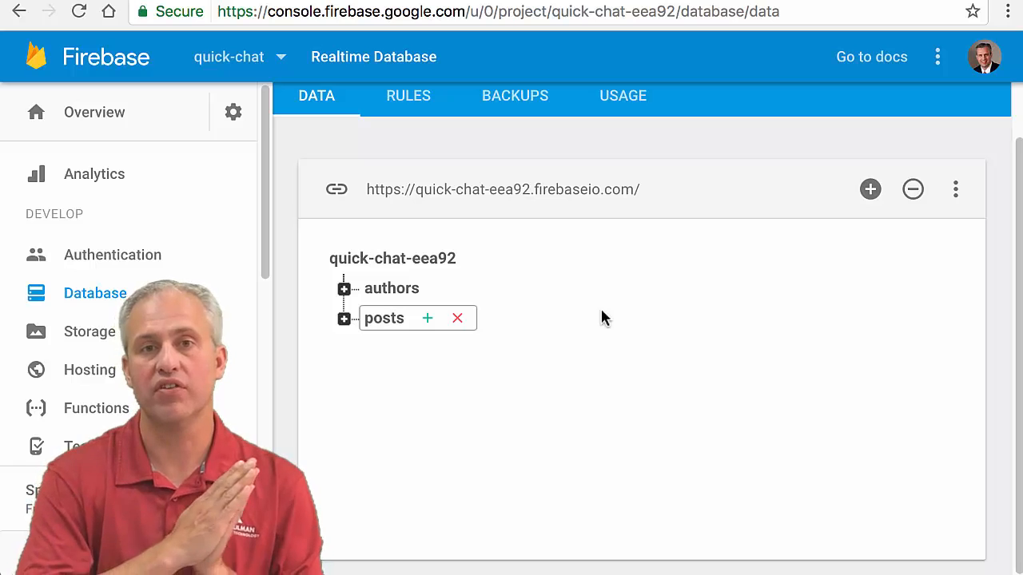
click(344, 289)
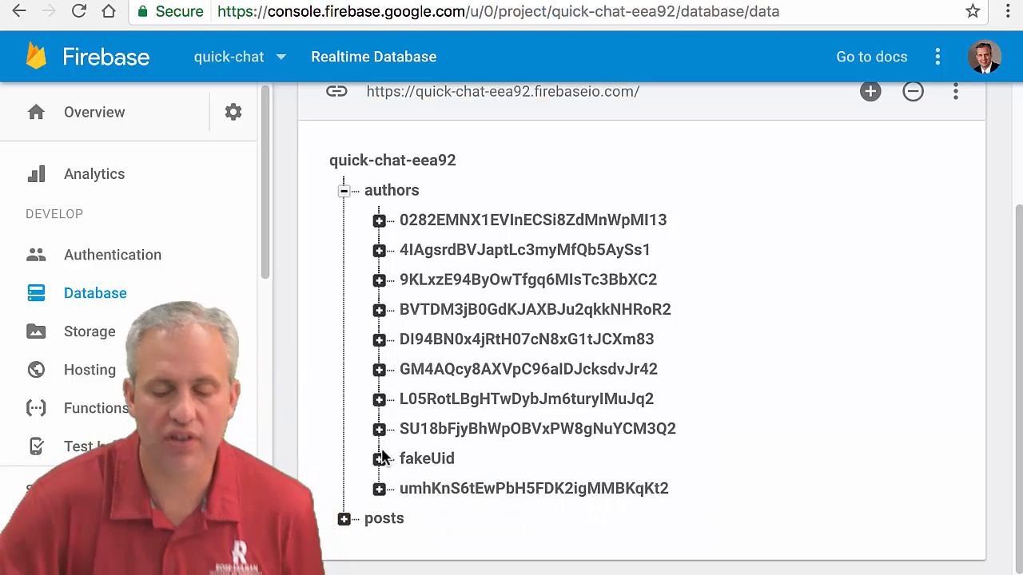
click(533, 220)
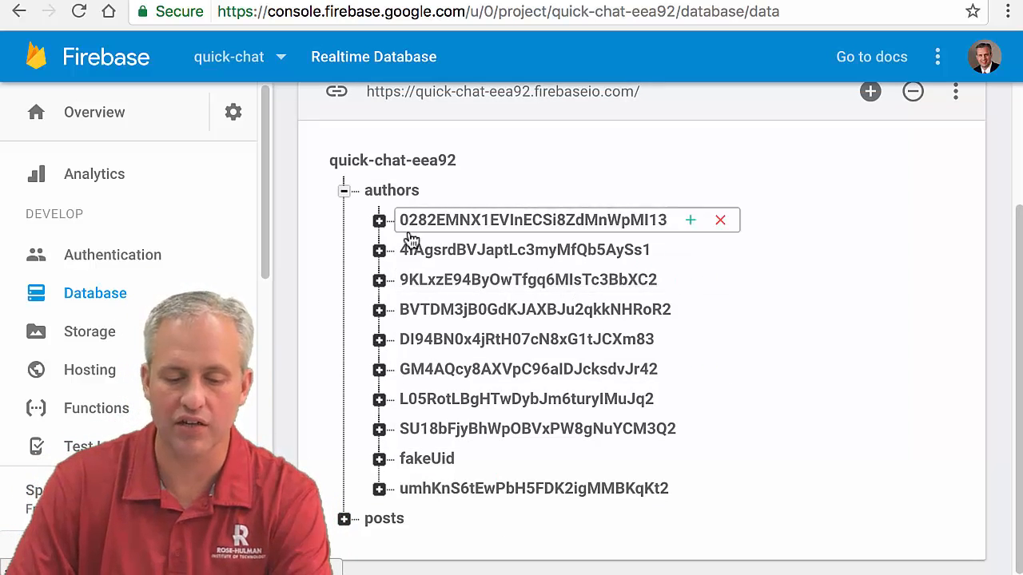
click(378, 221)
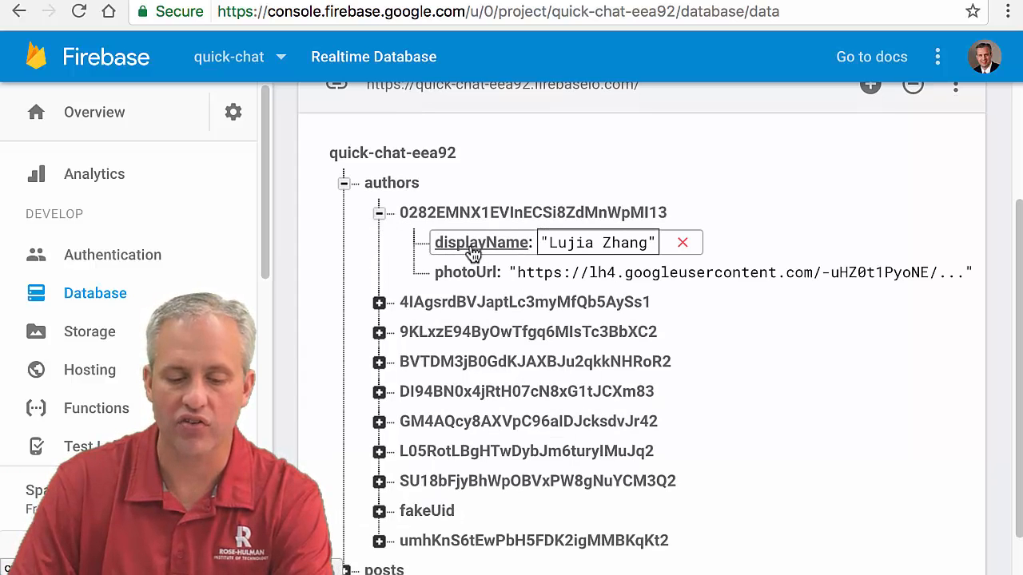
click(466, 272)
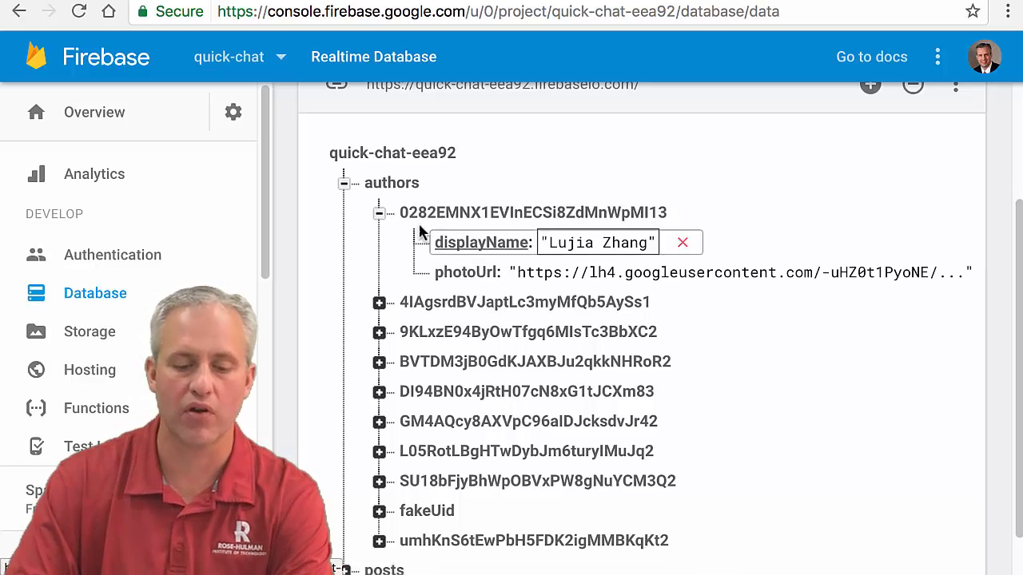
- Expand posts and the first two post keys to show authorKey and postBody
click(344, 182)
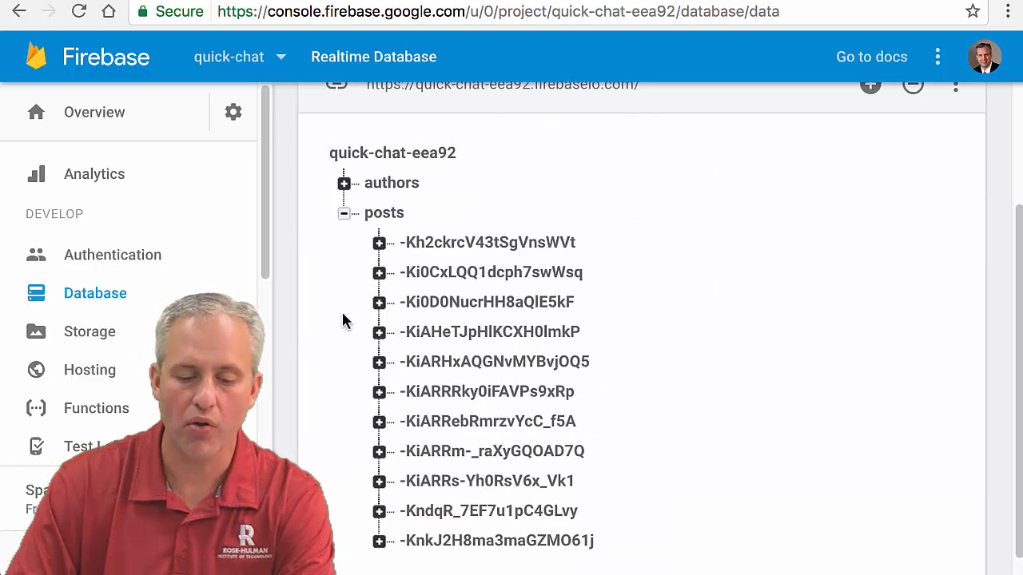
click(378, 242)
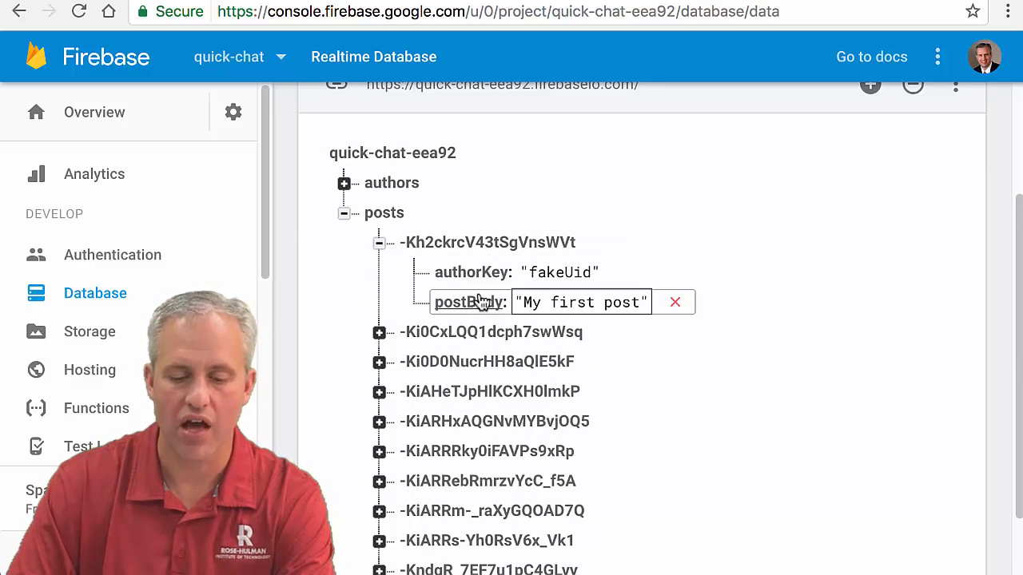
click(469, 271)
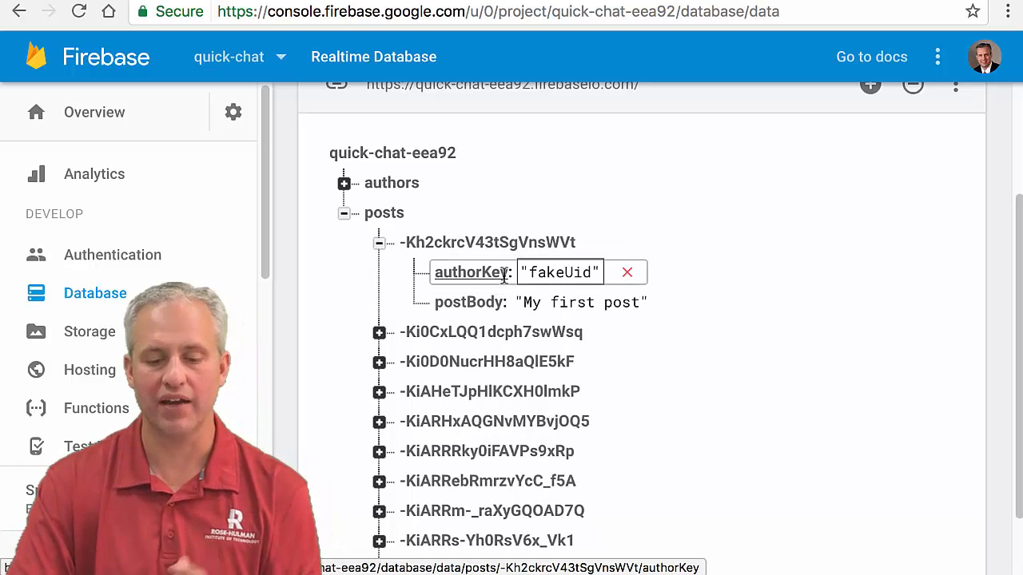
click(378, 332)
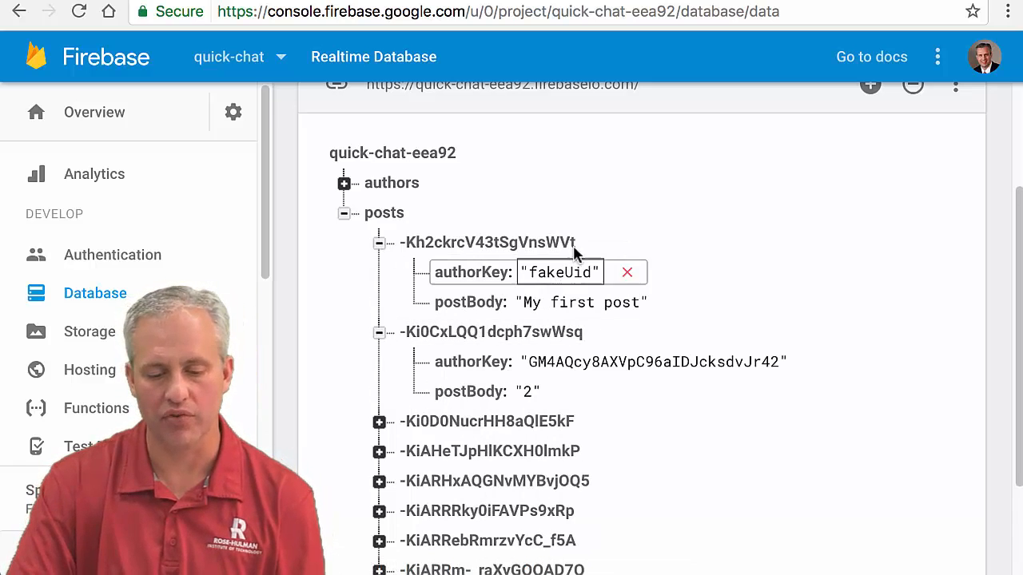
- Expand authors again and the fakeUid author to show its fields
click(343, 183)
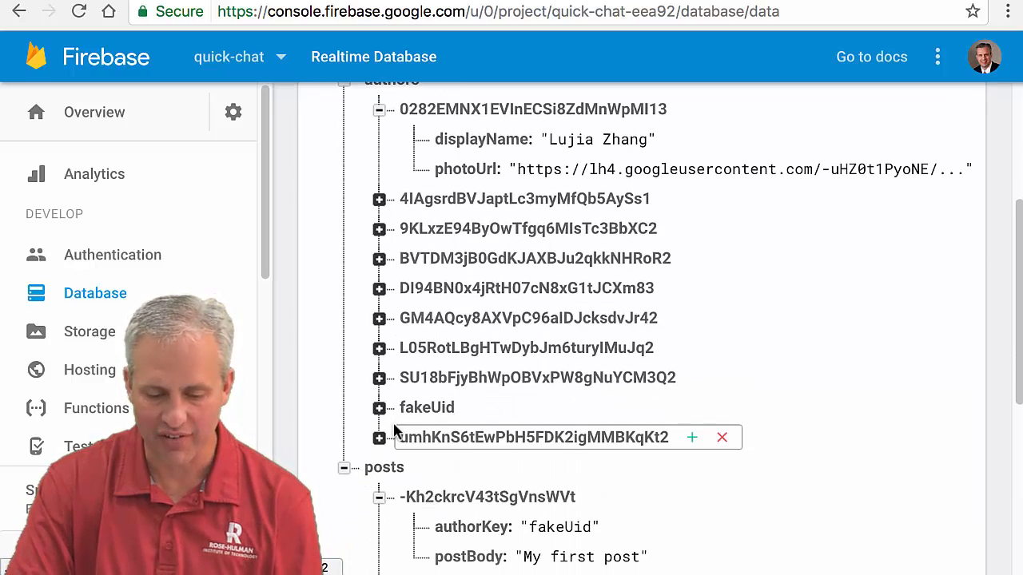
click(379, 408)
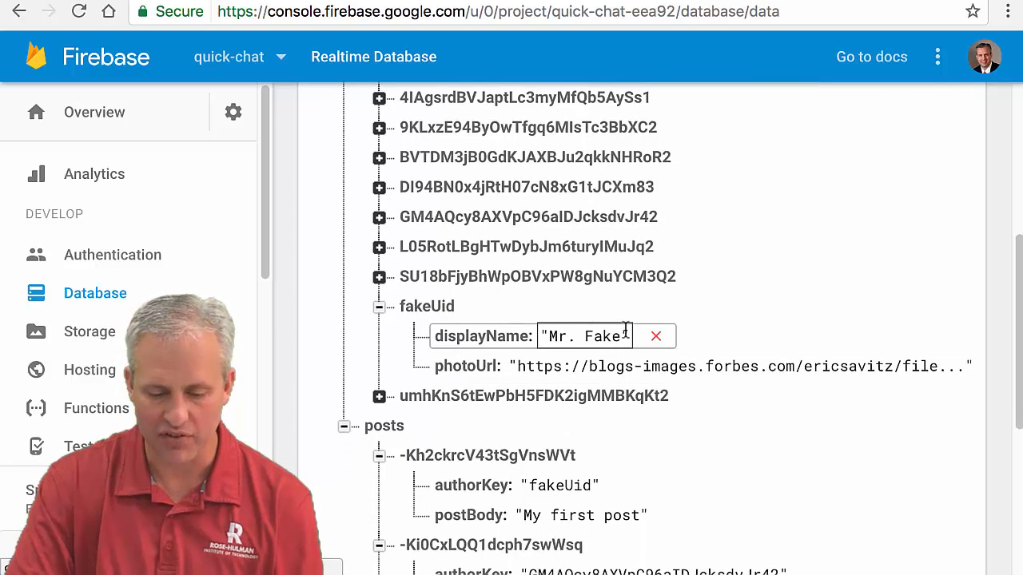
scroll(down, 3)
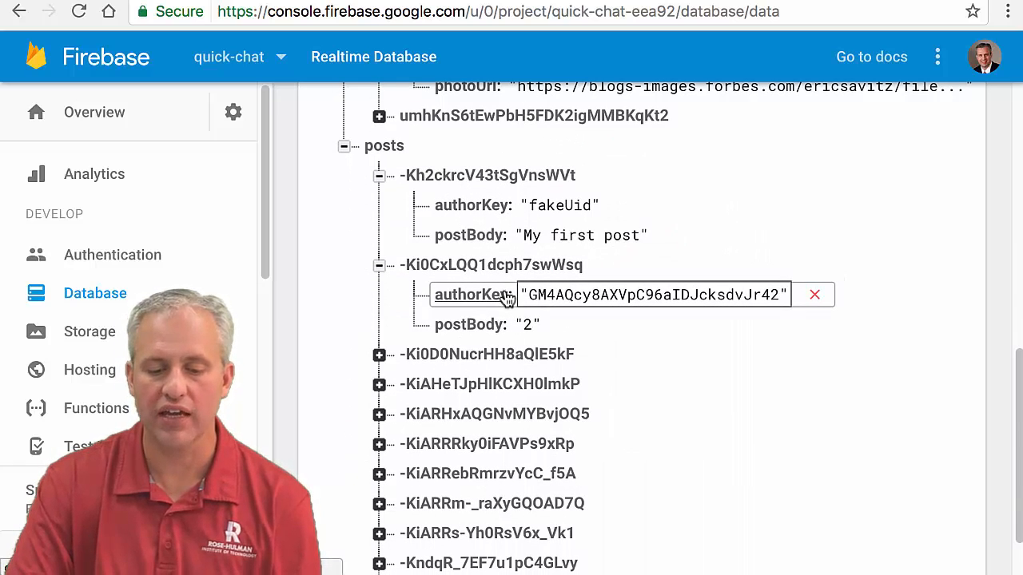
click(477, 325)
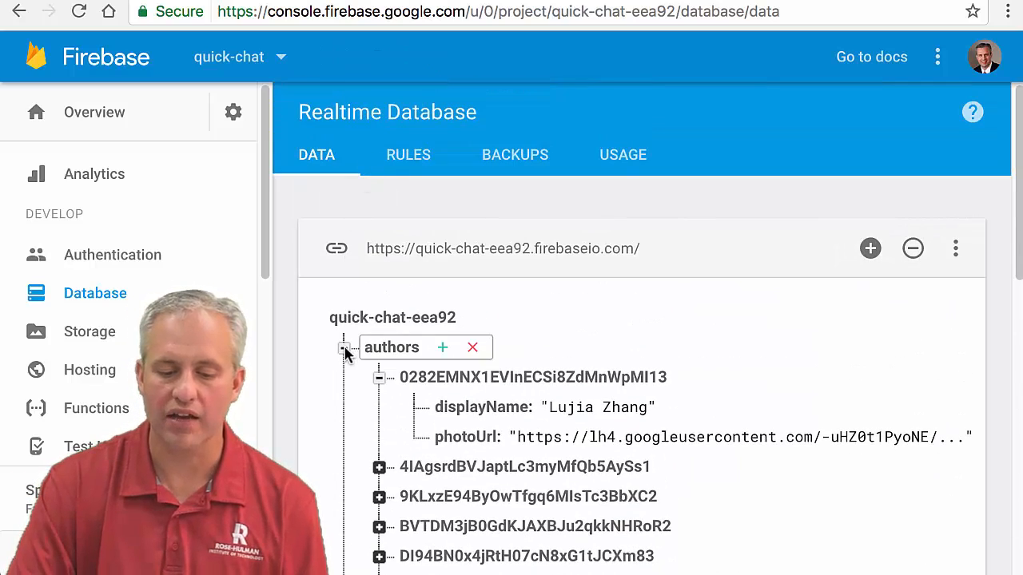
scroll(down, 3)
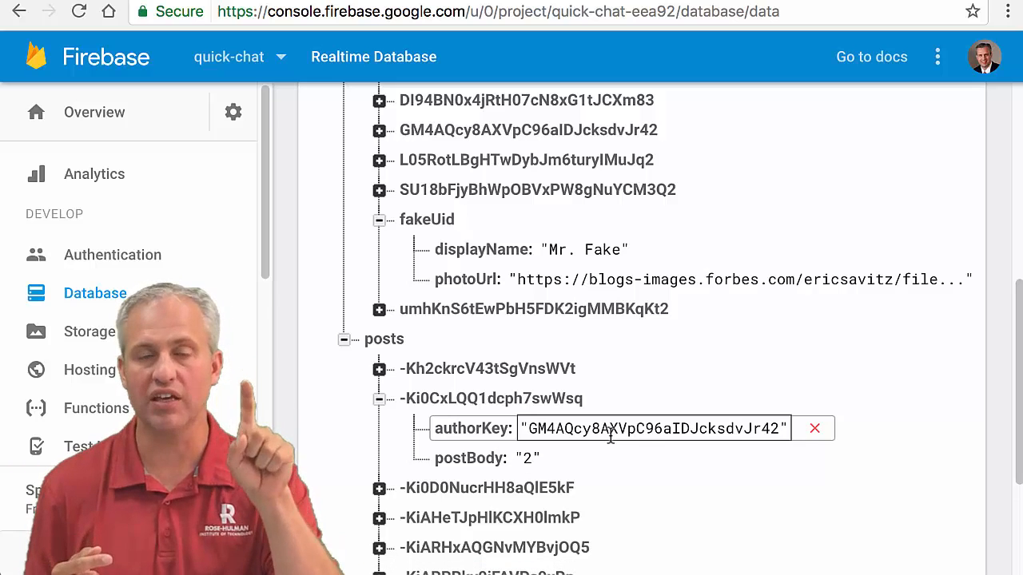
mouse_move(654, 450)
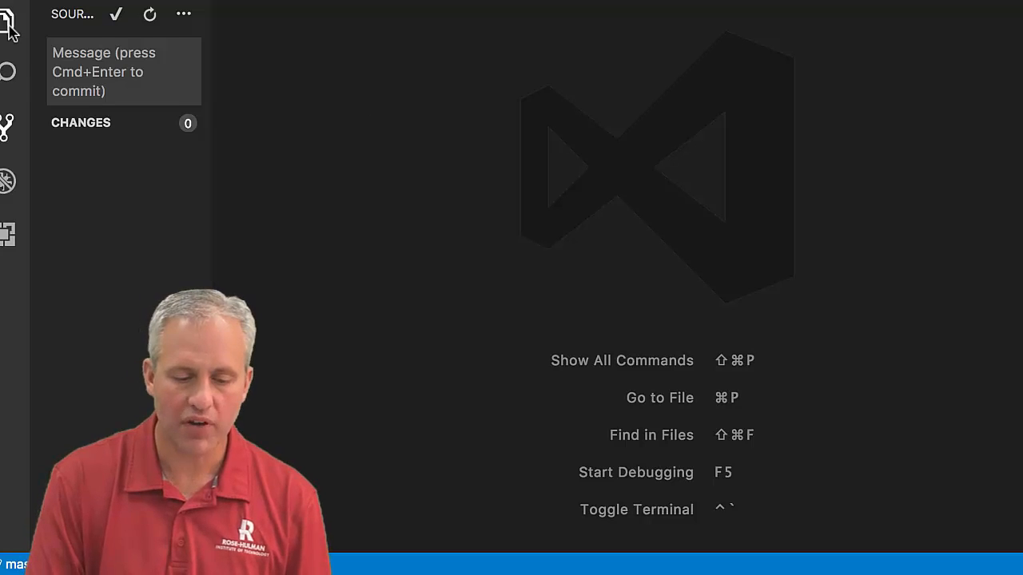
- Create a folder named models under src/app in the Explorer
click(12, 29)
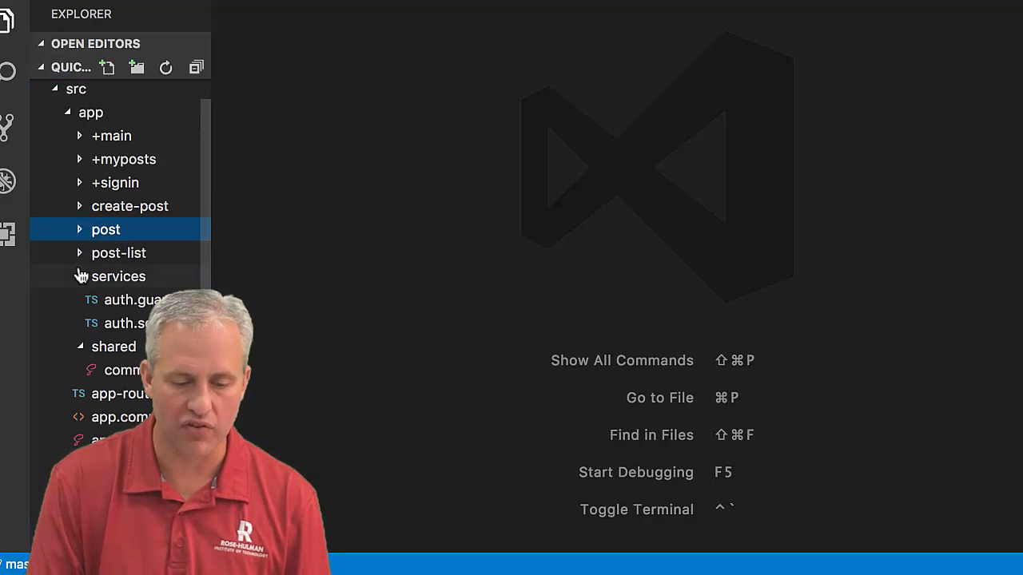
click(119, 276)
text(mode)
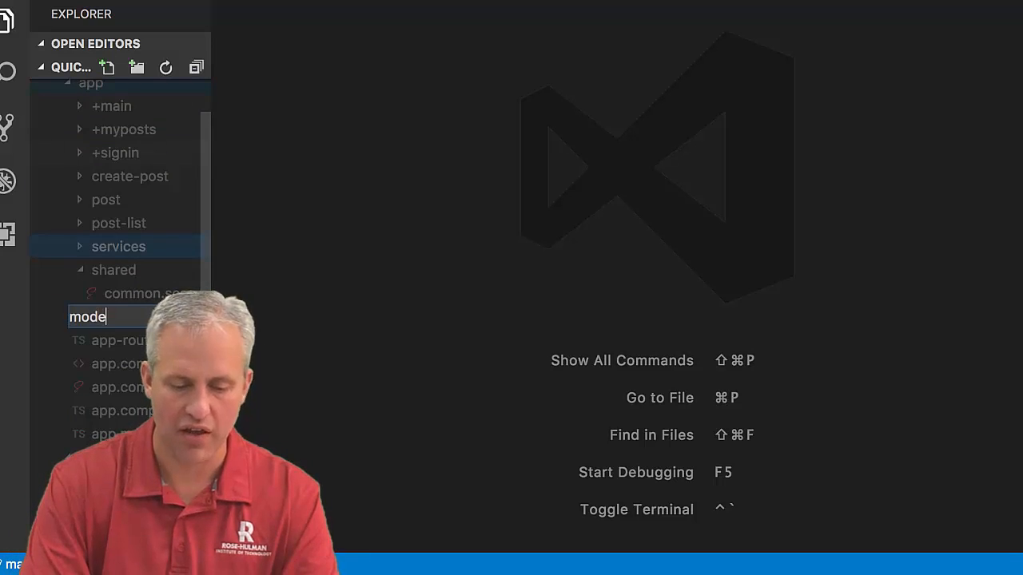
key(Enter)
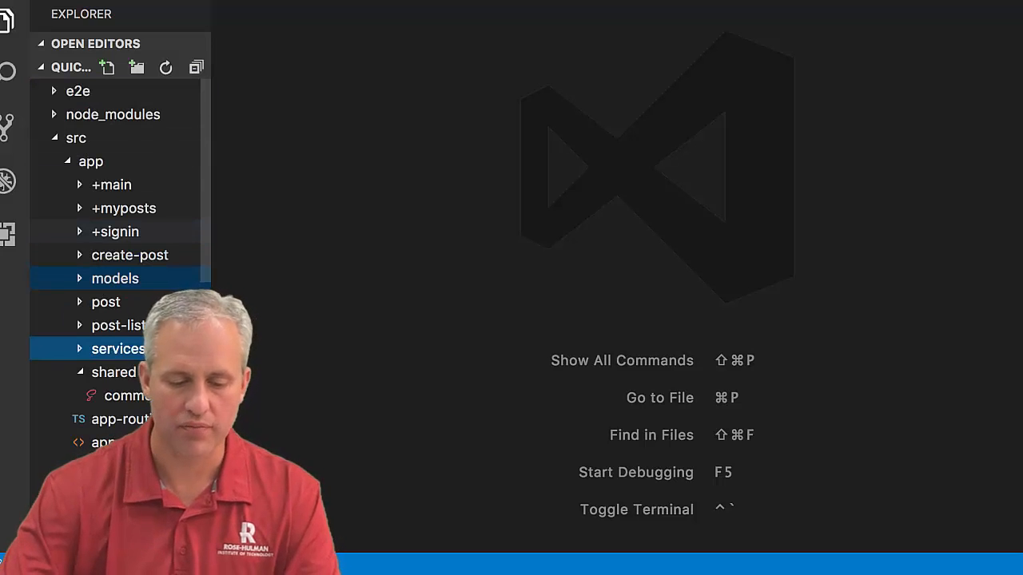
click(115, 278)
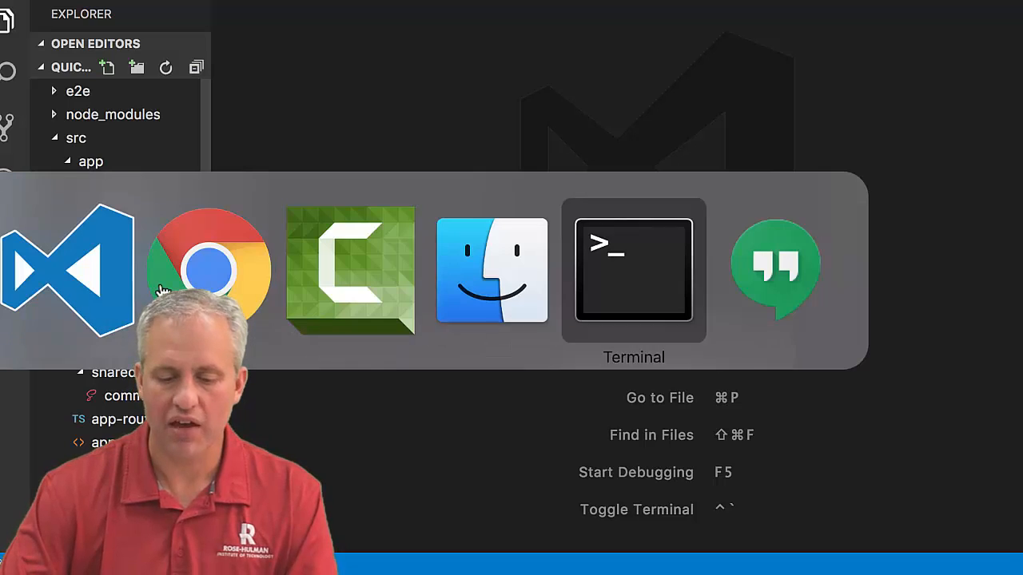
- Run ng g class for firebaseFlatSnapshot, author and post in the models folder
click(633, 270)
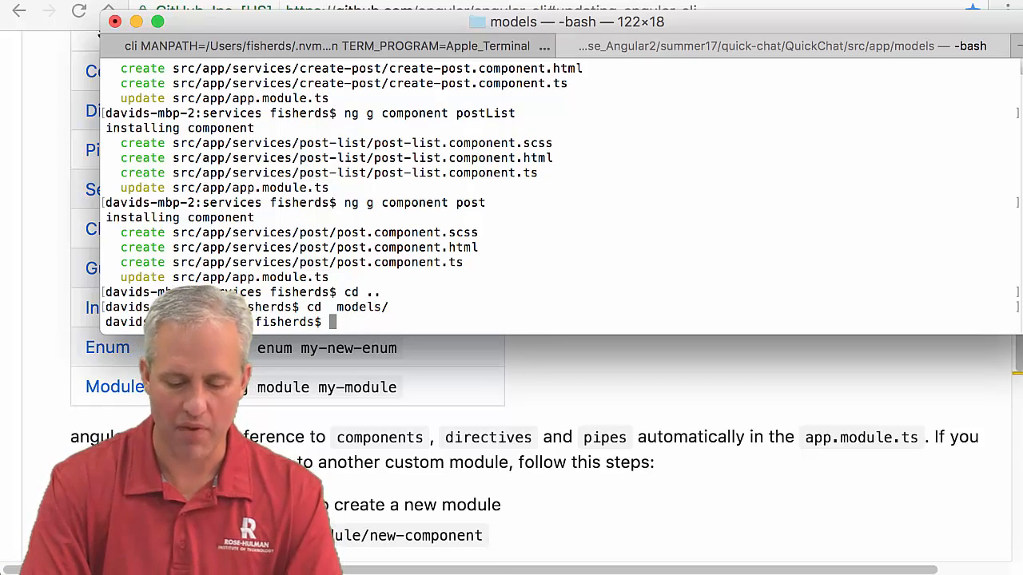
text(ng g)
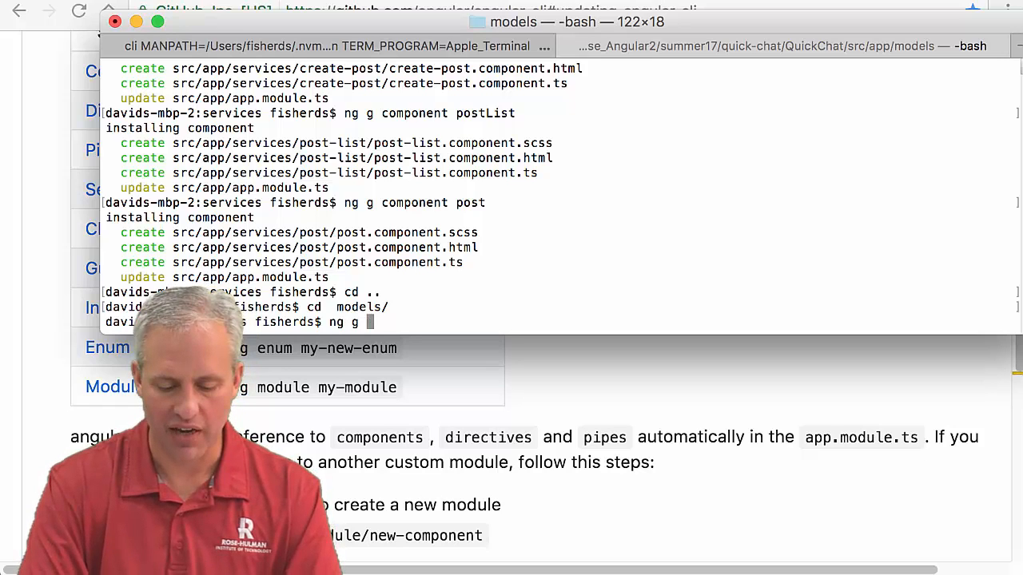
text(class)
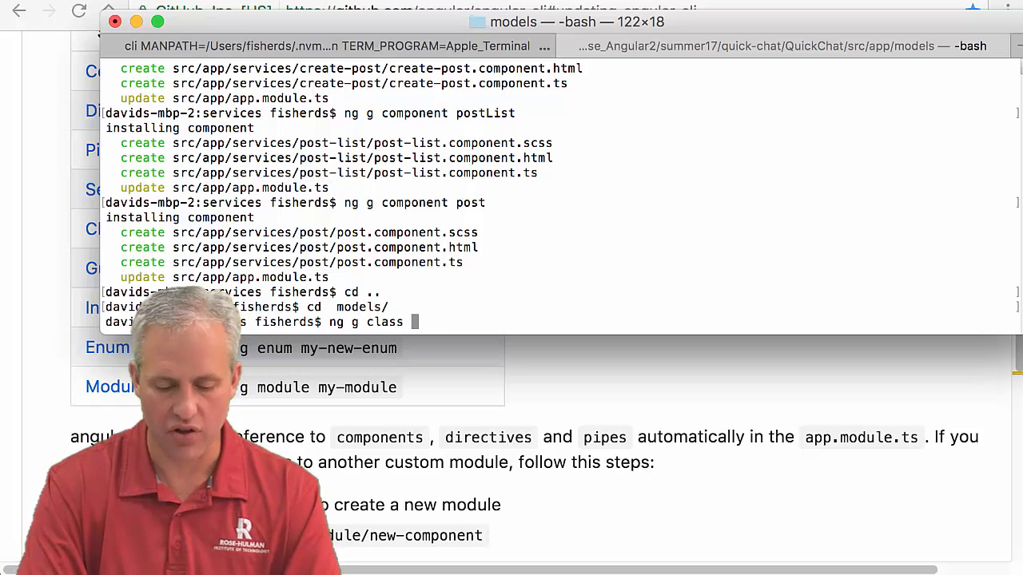
text(firebaseFlatSnapshot)
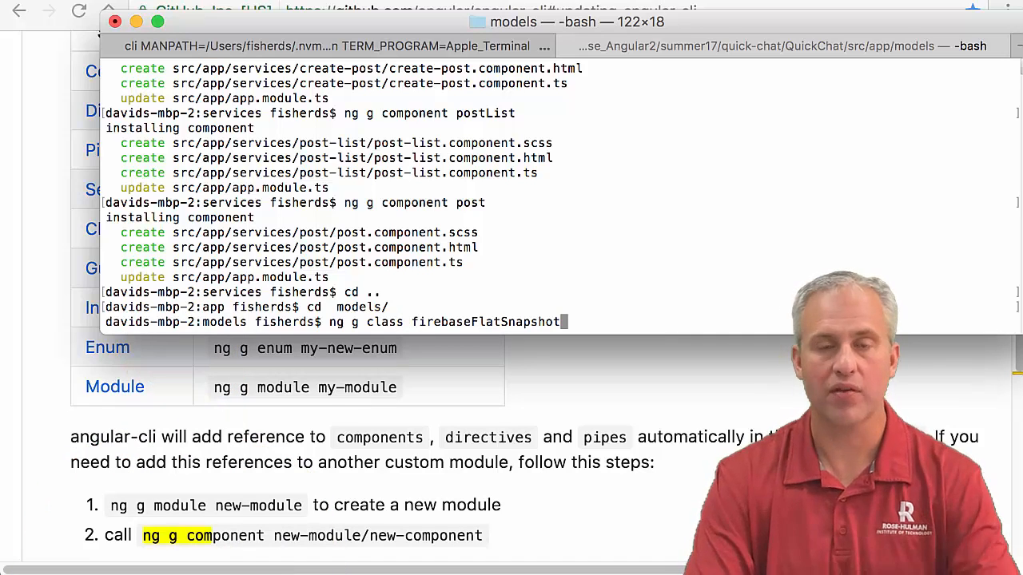
key(Return)
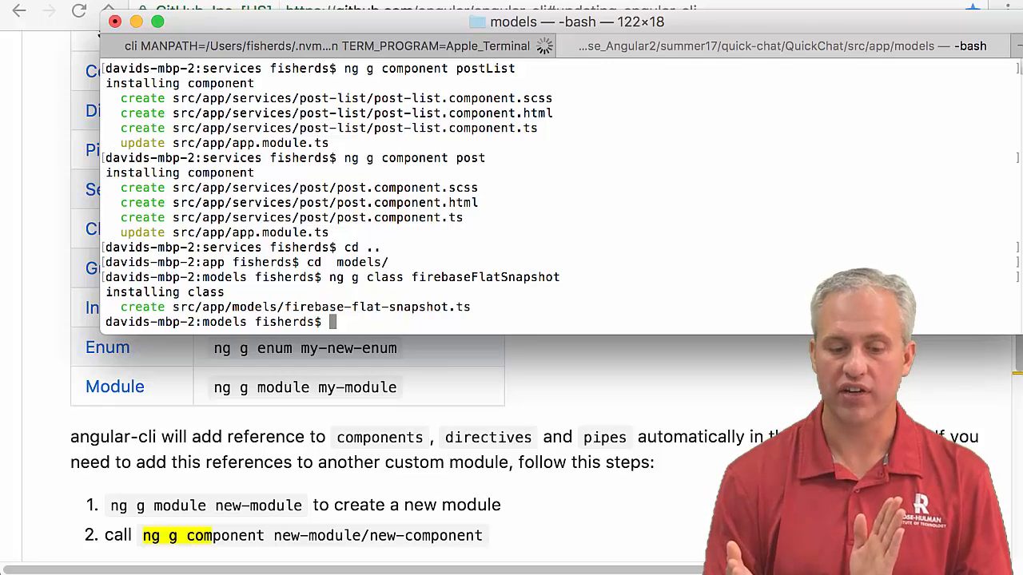
text(ng g class firebaseFlatSnapshot)
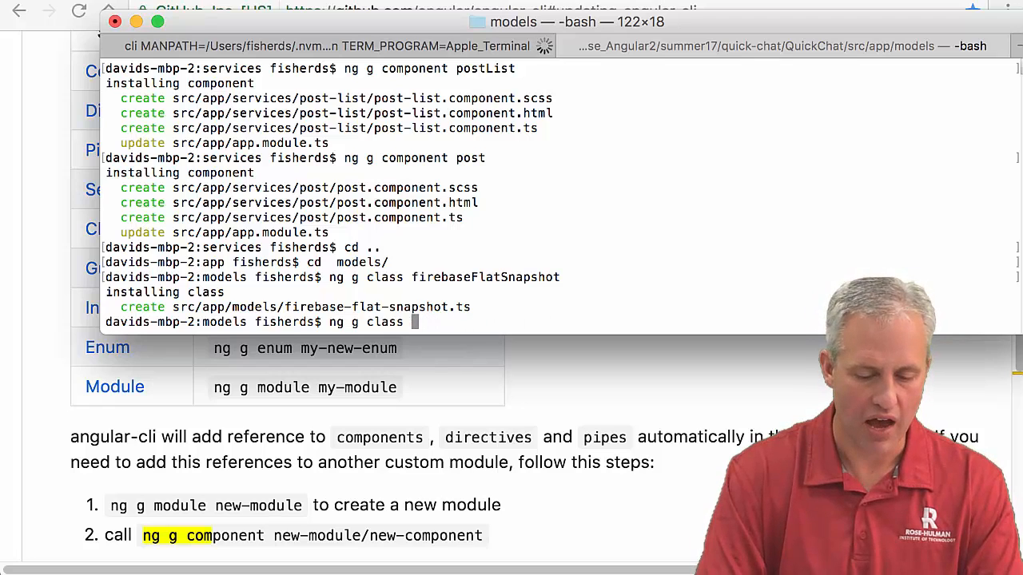
text(author)
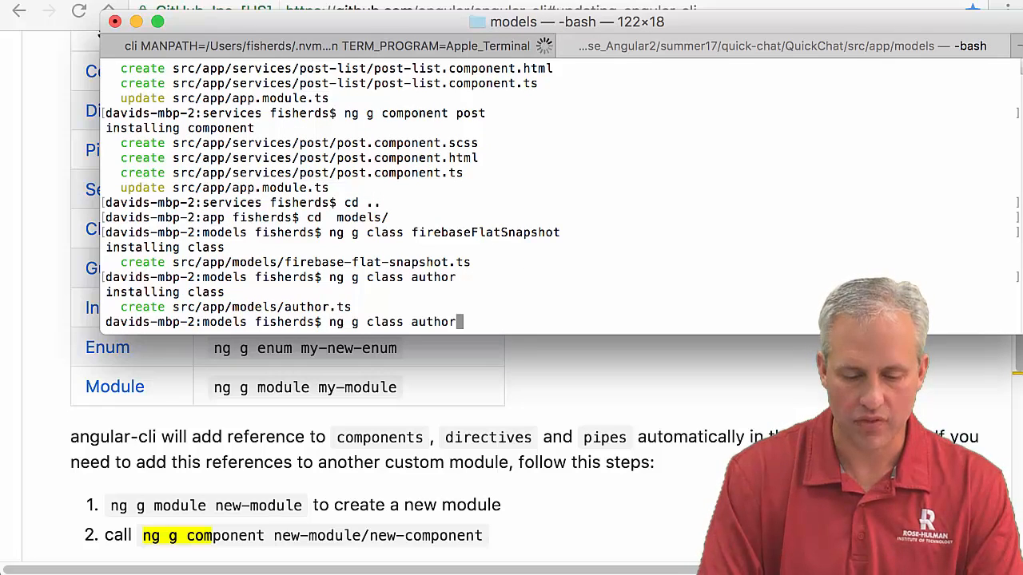
key(Backspace)
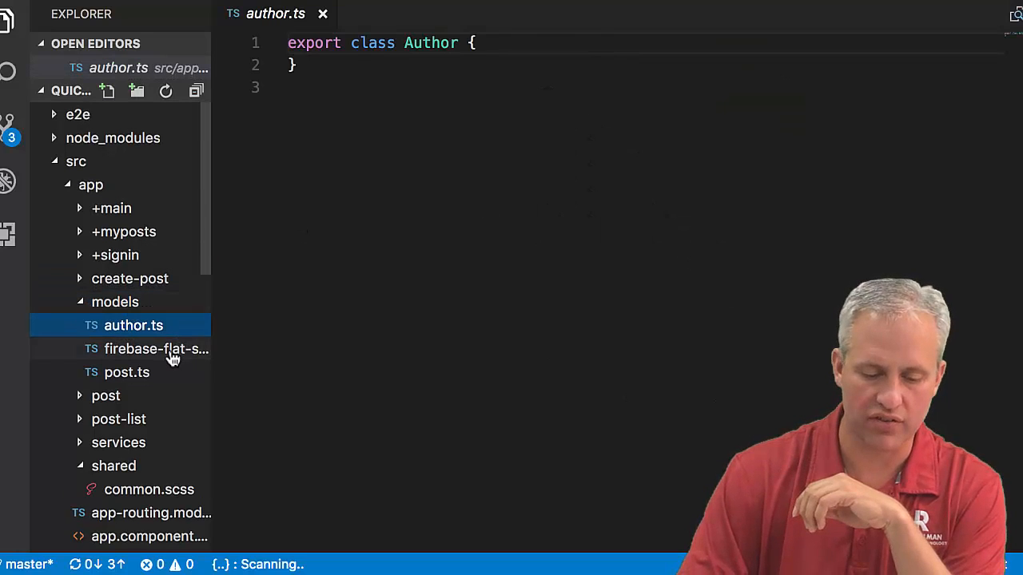
- Add a public $key: string property to FirebaseFlatSnapshot
click(155, 348)
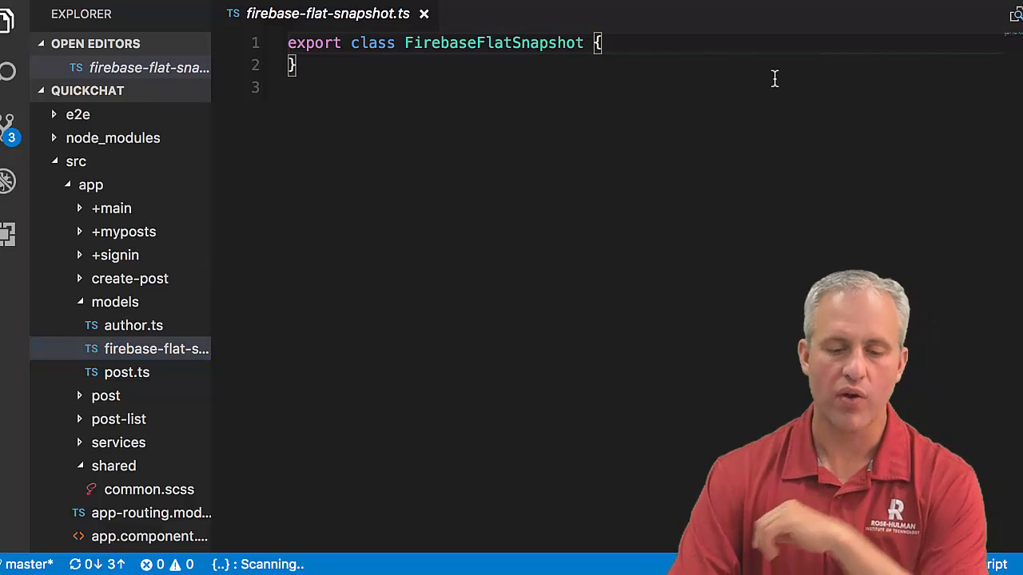
text(pub)
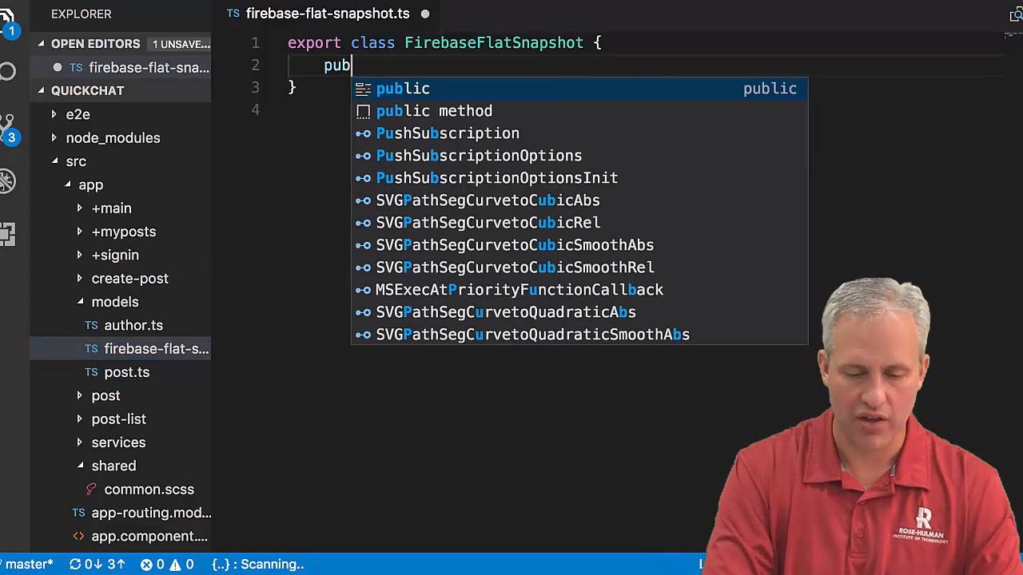
text(lic $k)
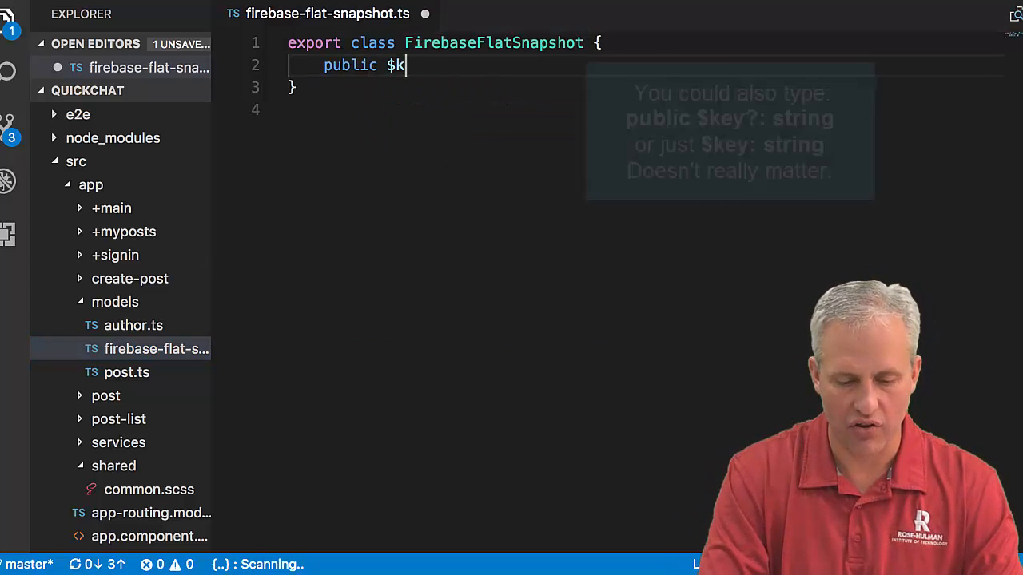
text(ey: string;)
text(cons)
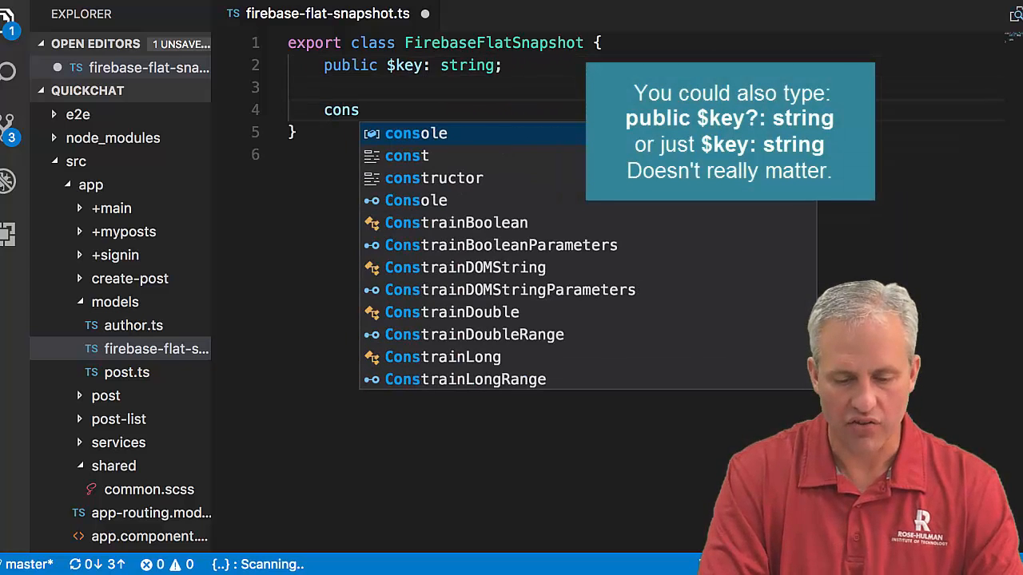
- Add constructor(obj?: any) that sets this.$key = obj.$key when present, and save
key(Tab)
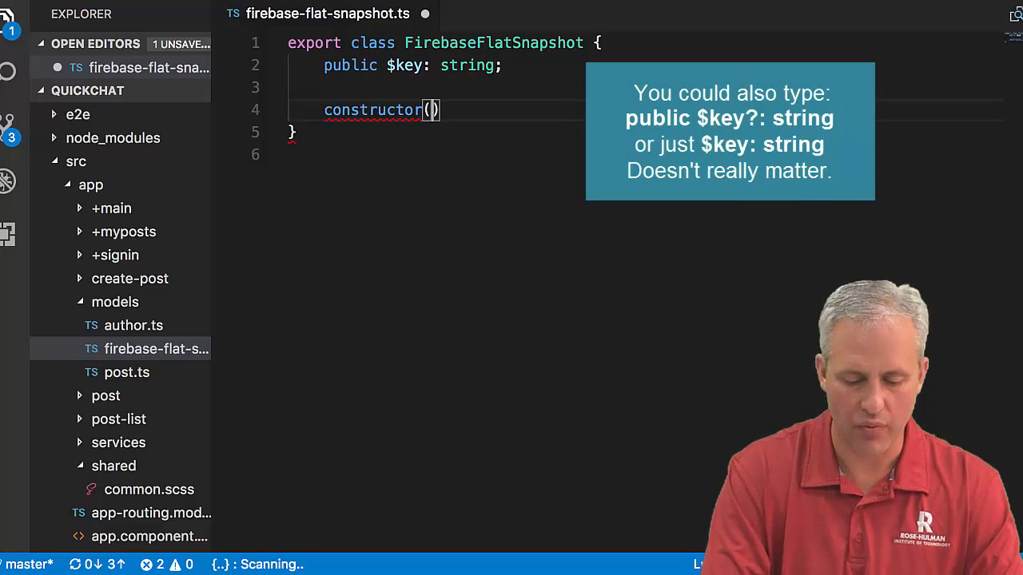
text(obj)
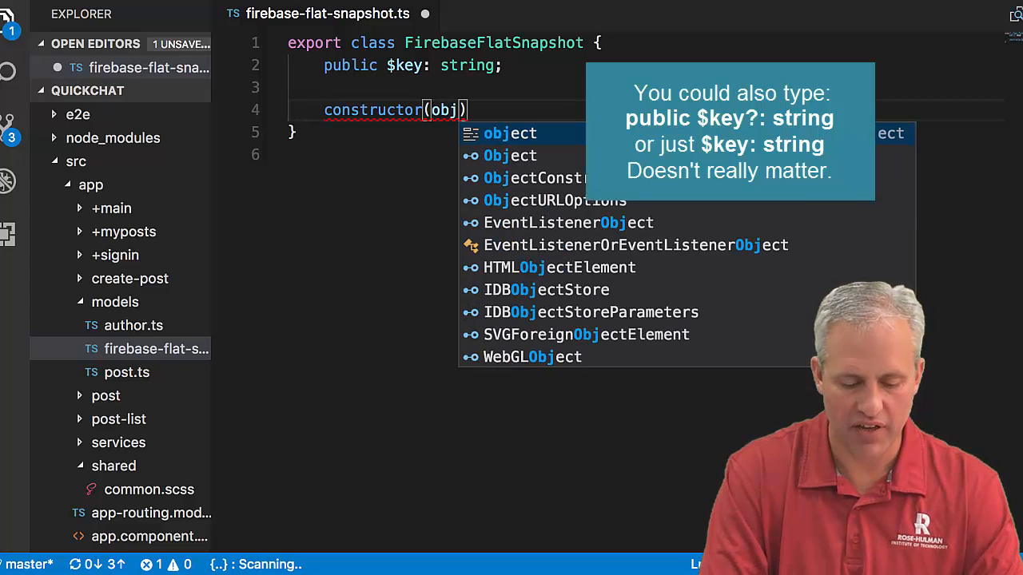
text(?: any)
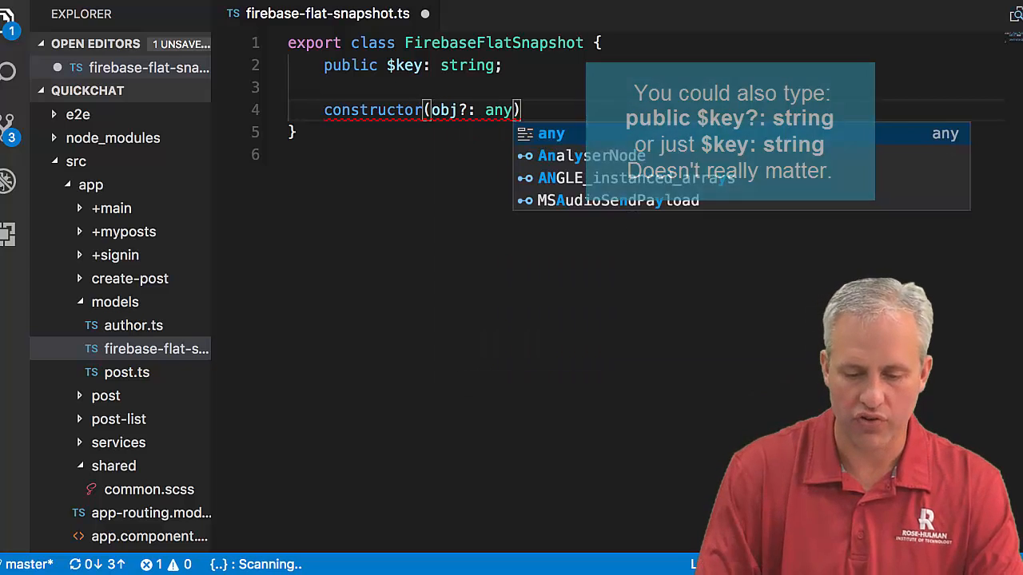
text({)
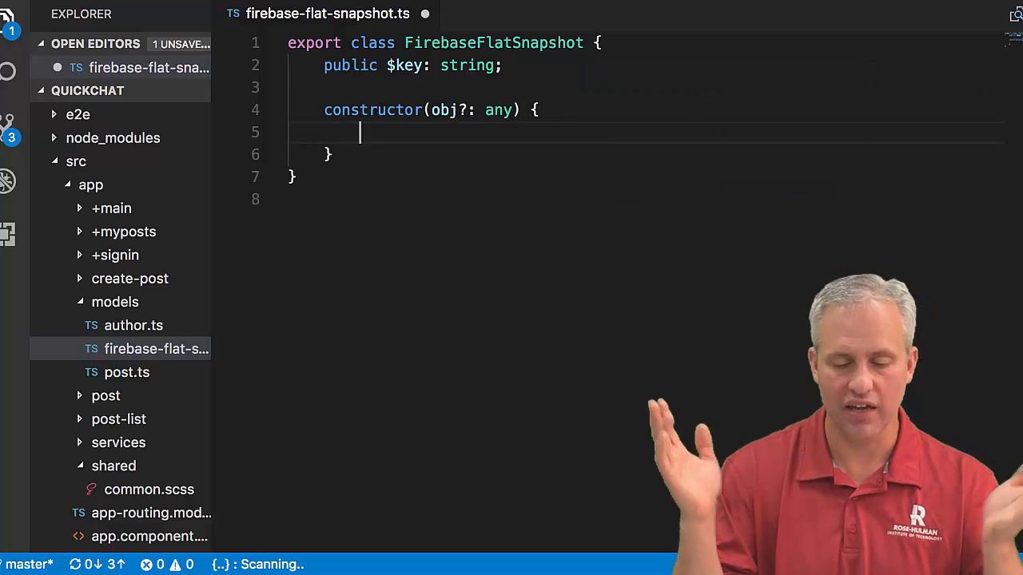
text(if ()
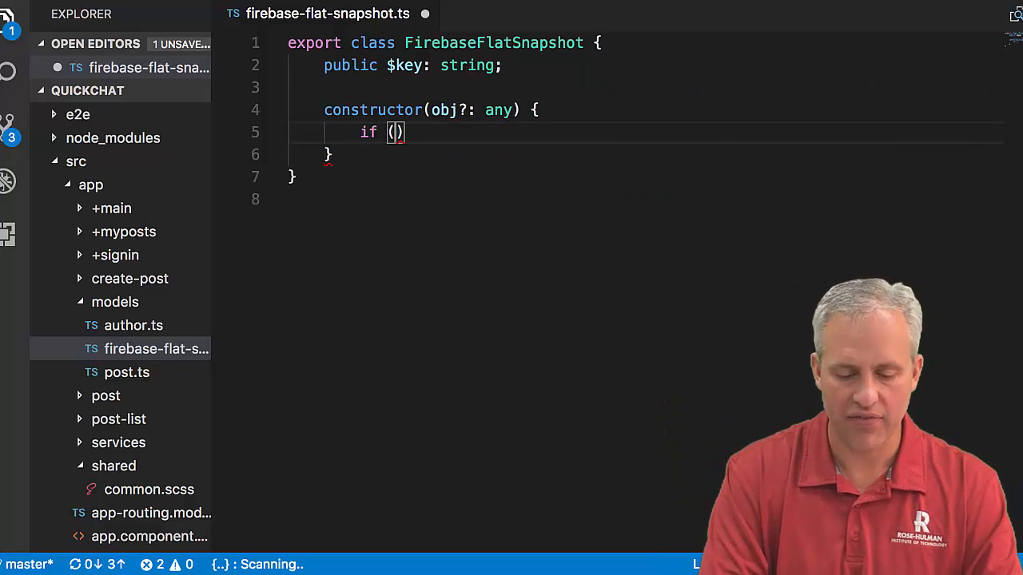
text(obj && obj.)
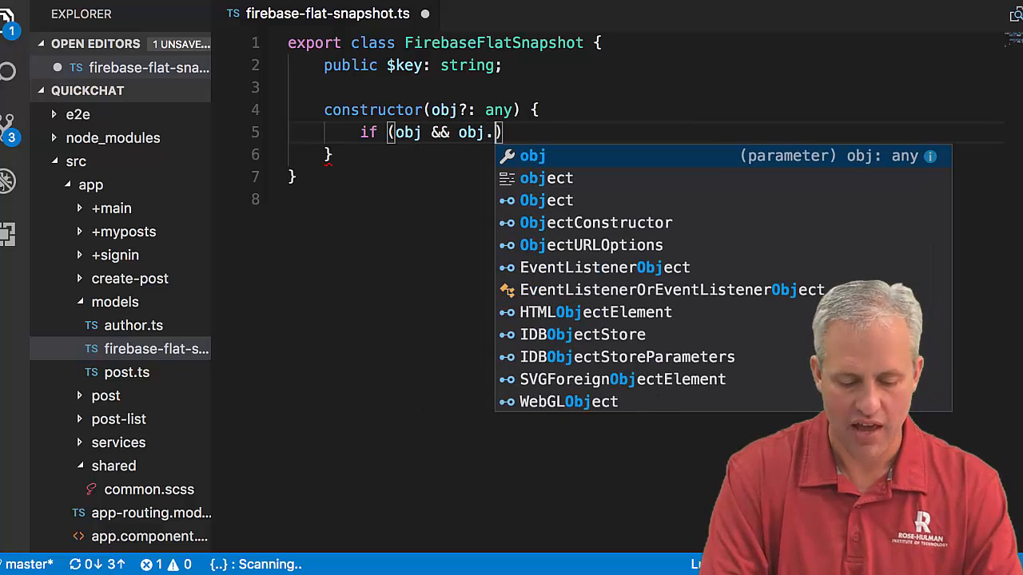
text($key) {)
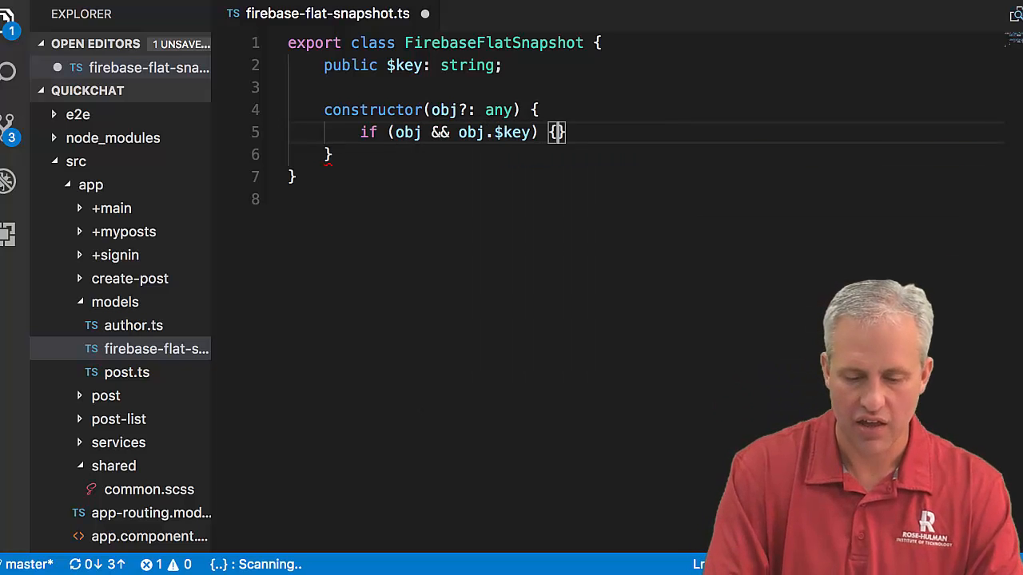
text(this.)
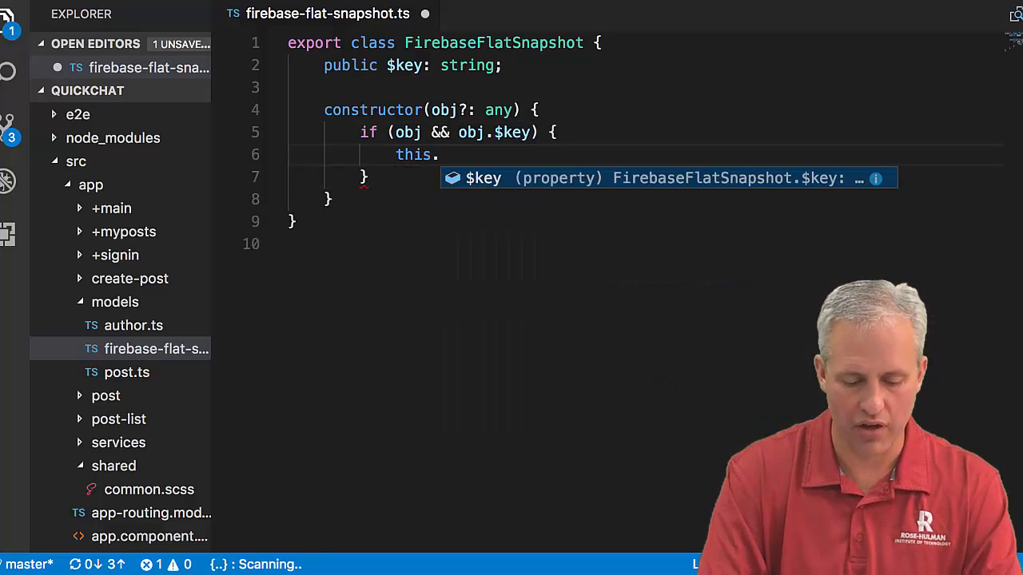
text($key =)
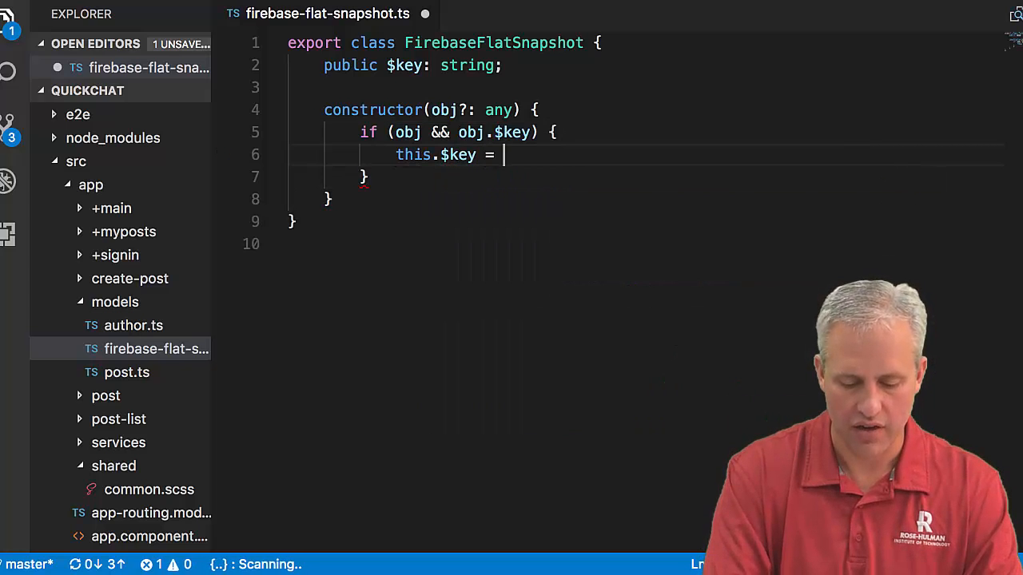
text(obj.)
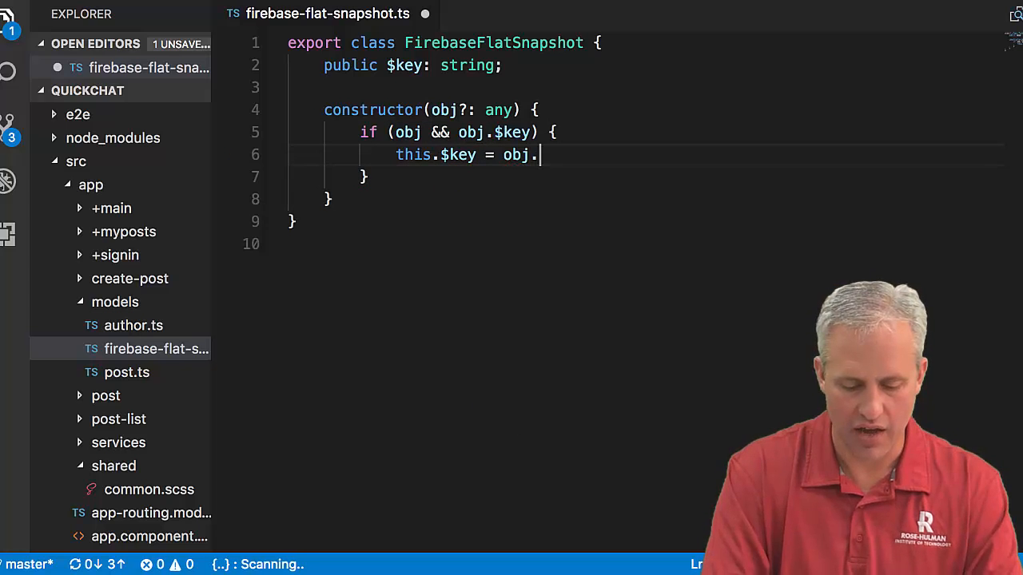
text($key;)
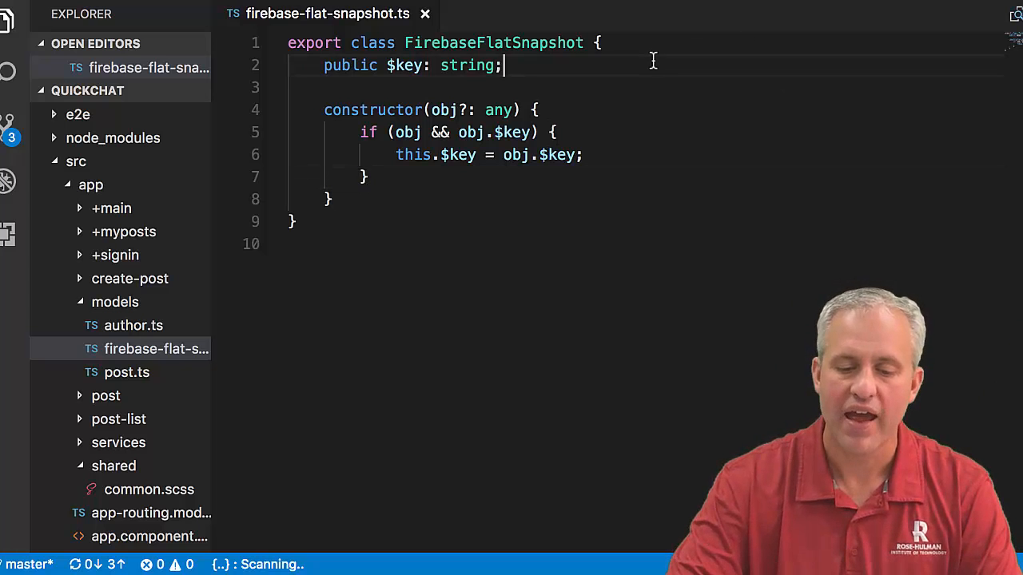
double_click(496, 42)
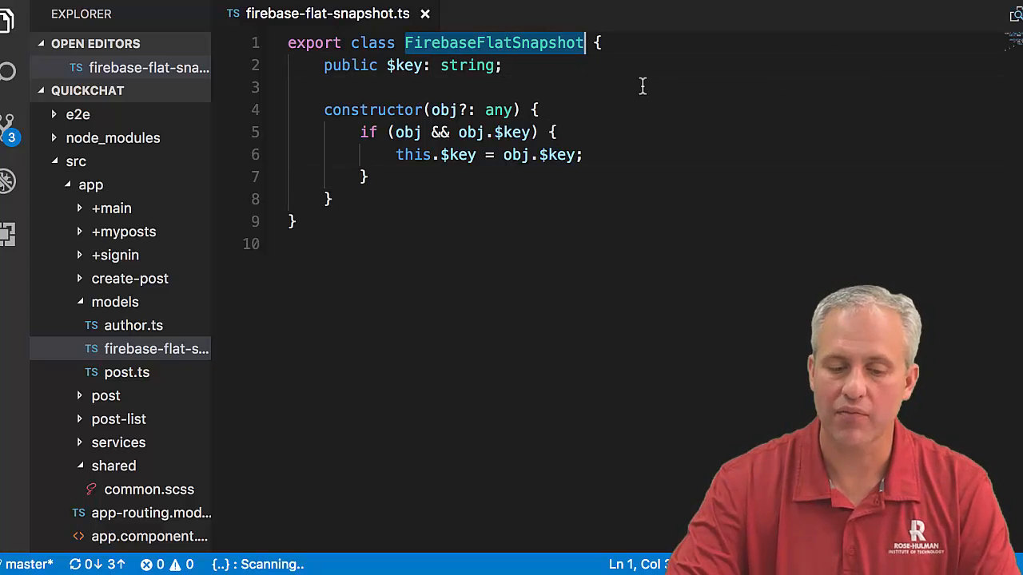
mouse_move(456, 155)
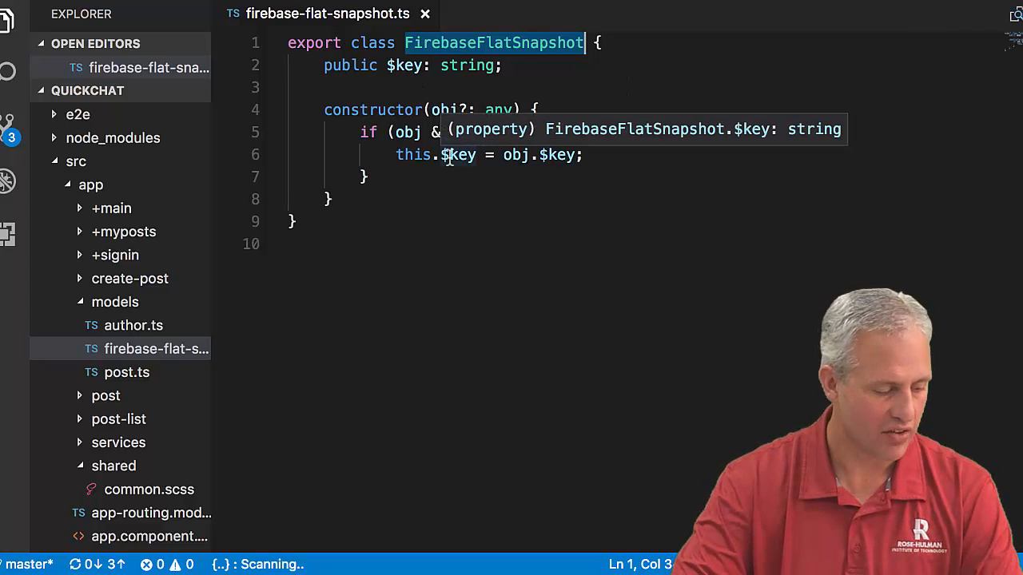
mouse_move(289, 264)
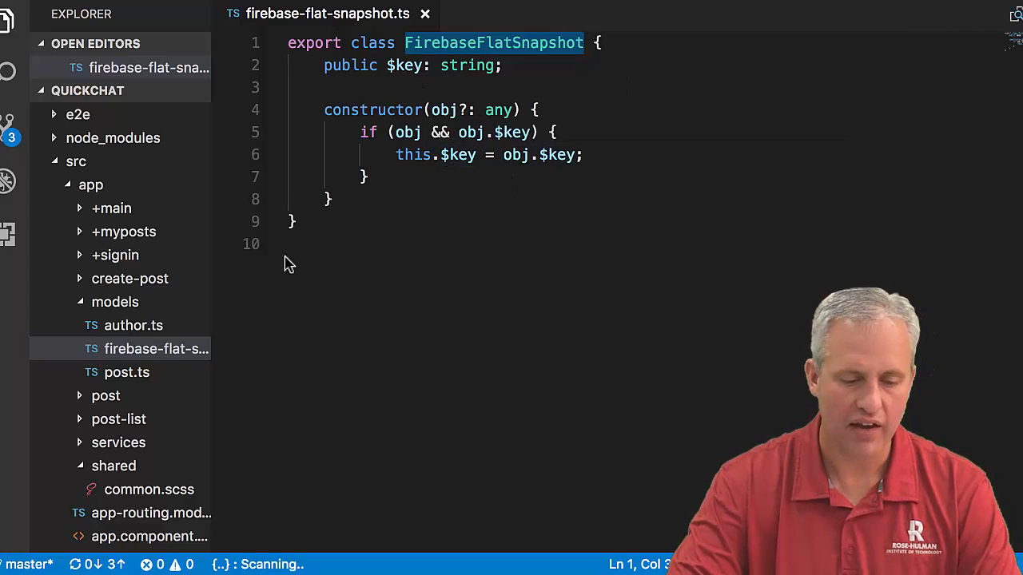
mouse_move(148, 326)
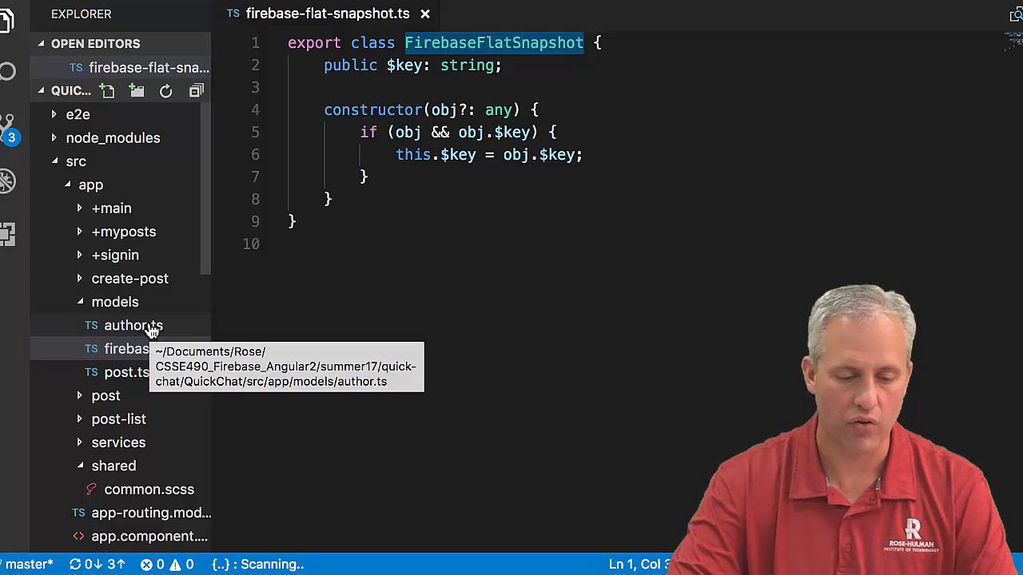
- Make the Author class in author.ts extend FirebaseFlatSnapshot
click(132, 325)
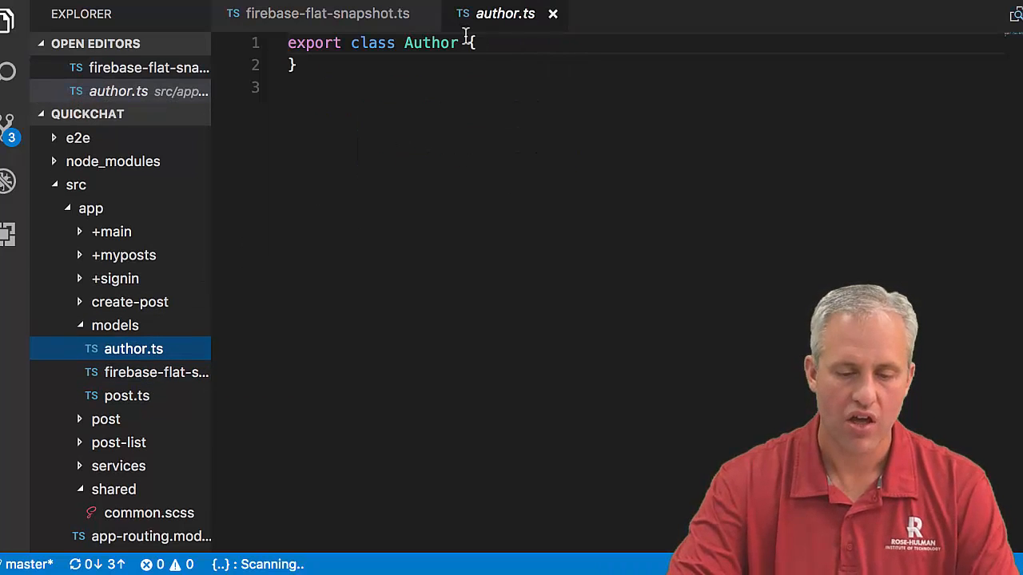
text(ex)
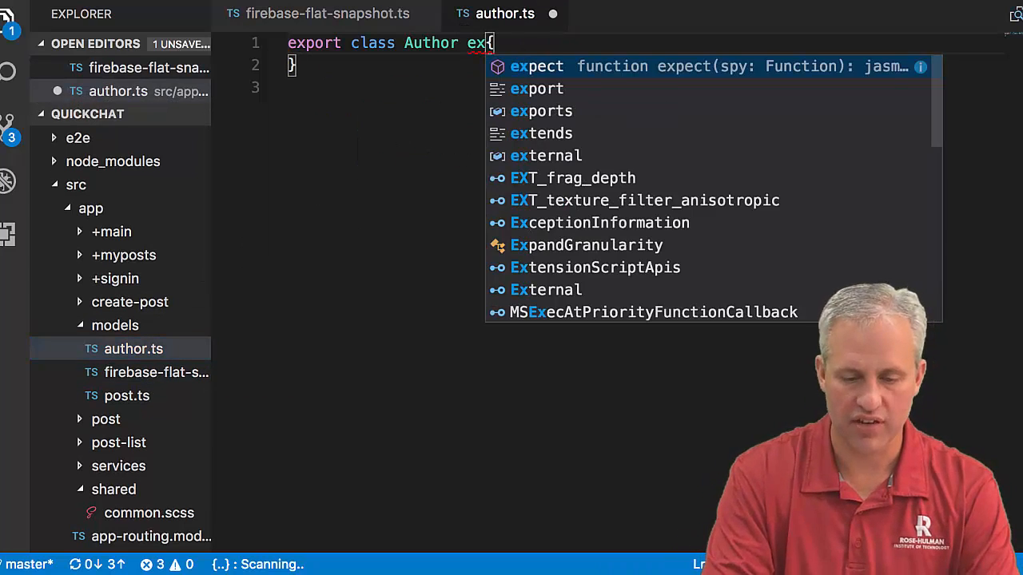
text(extends)
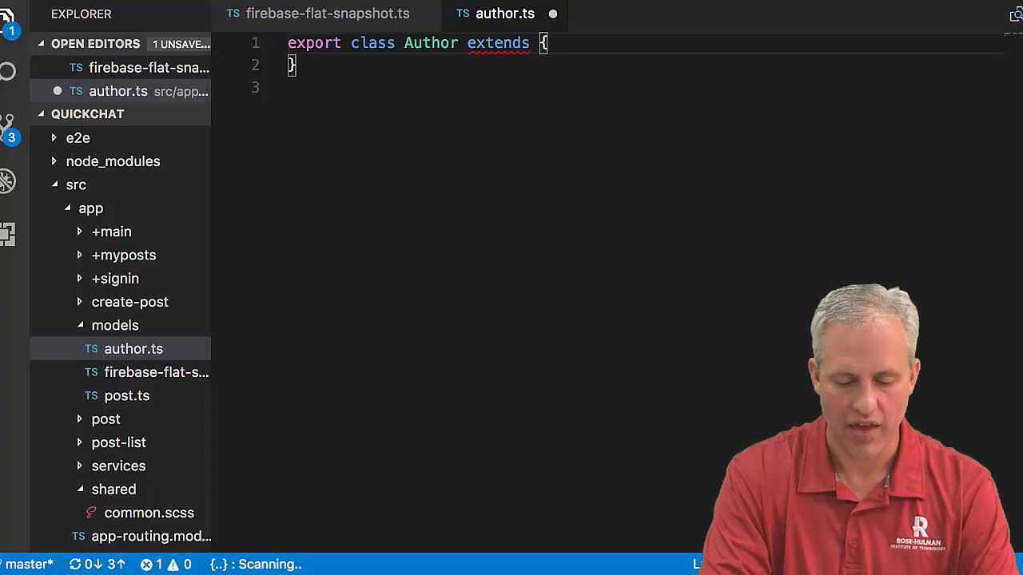
text(Firebase)
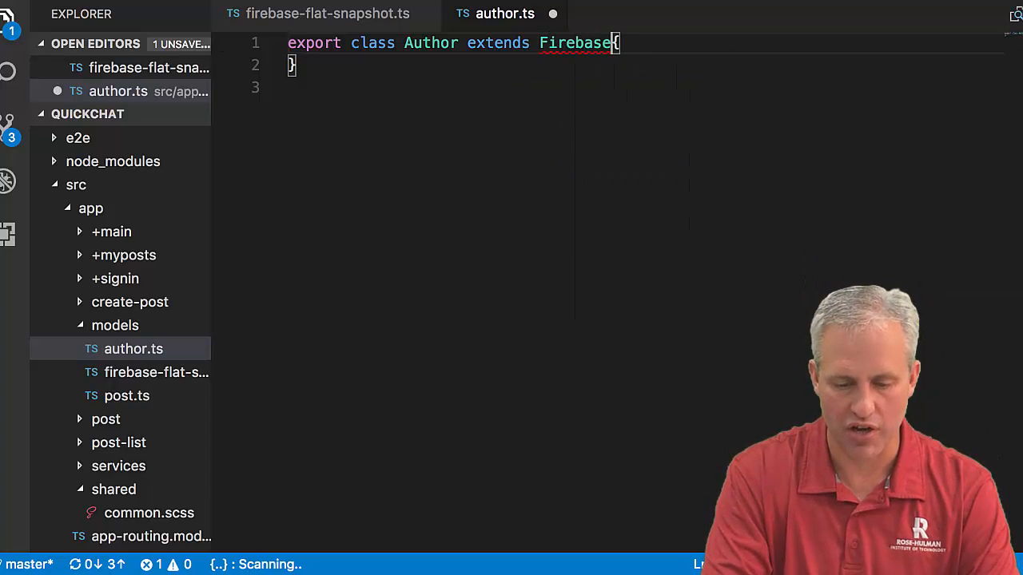
text(FlatSnapshot)
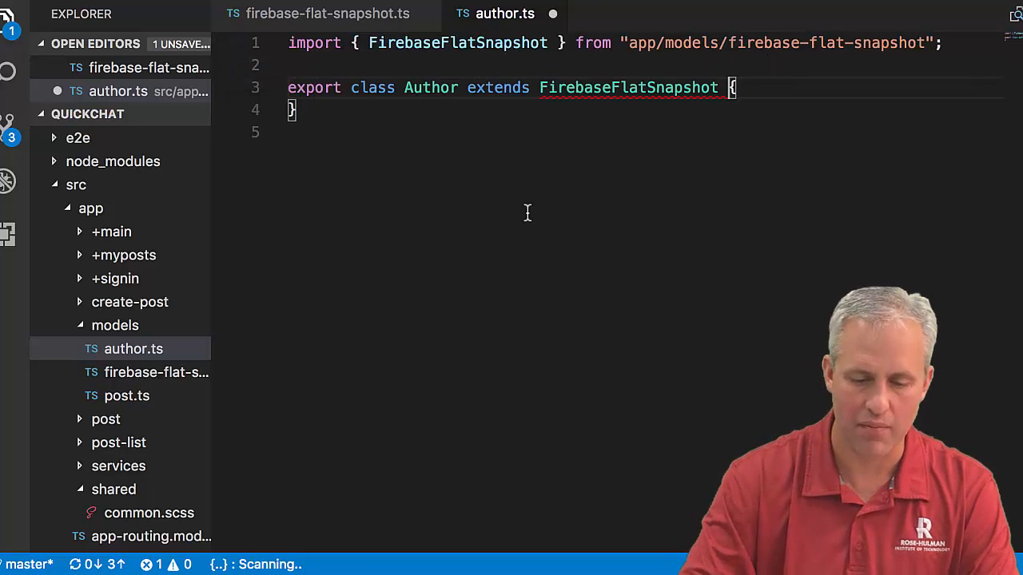
key(Enter)
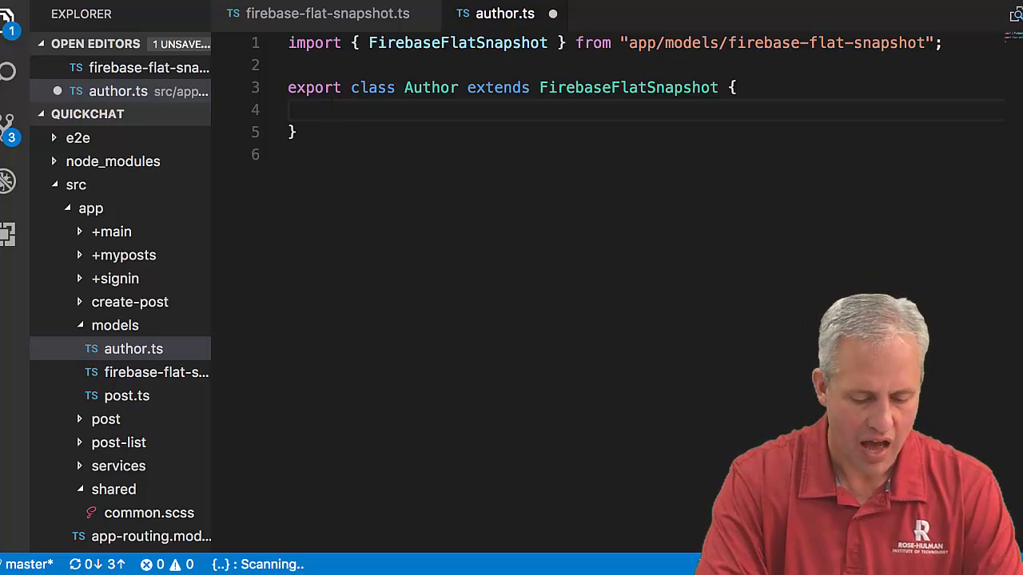
- Declare public displayName: string and photoUrl: string properties in Author
text(public)
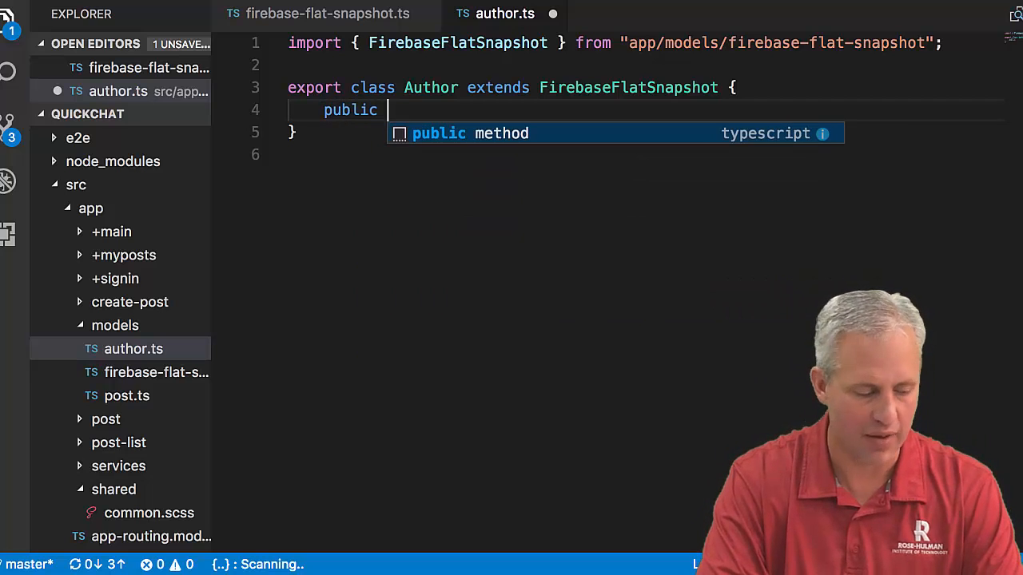
text(displayNam)
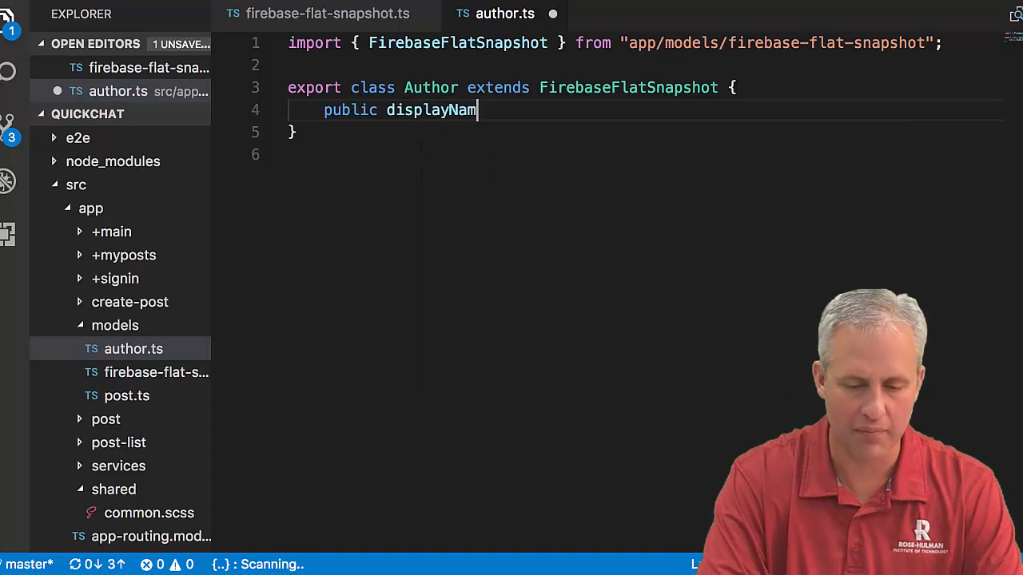
text(e: string;)
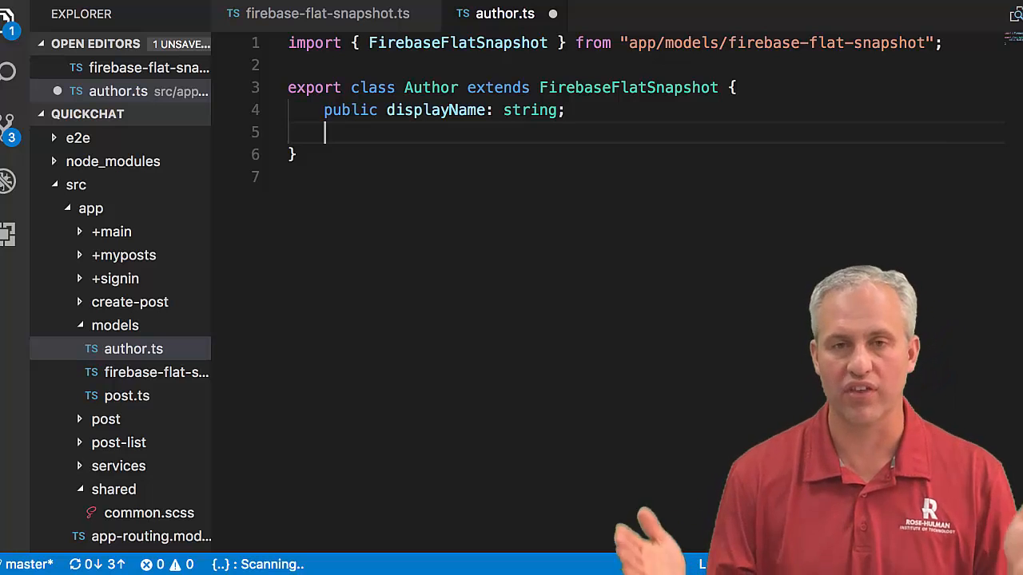
text(pu)
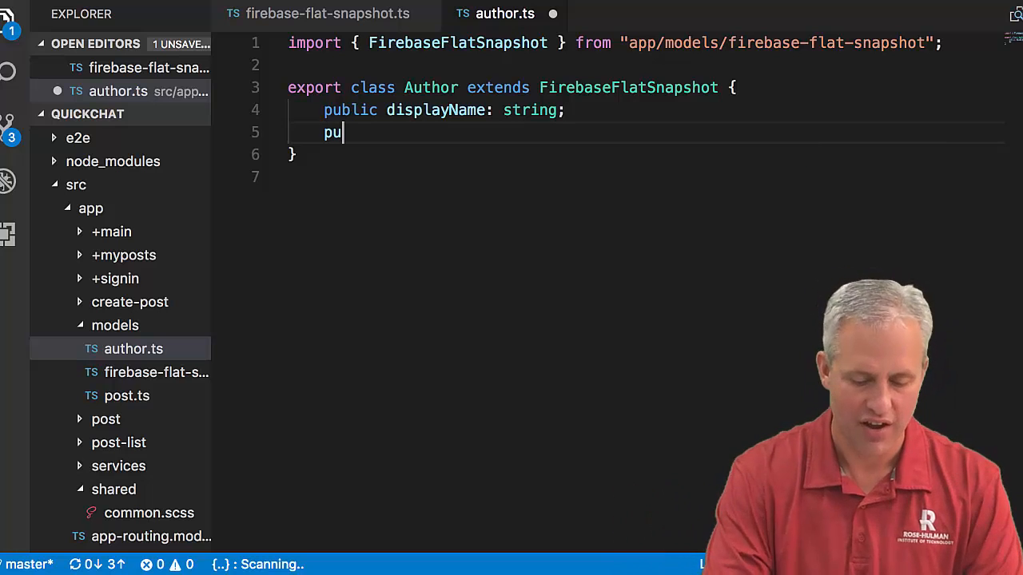
text(blic)
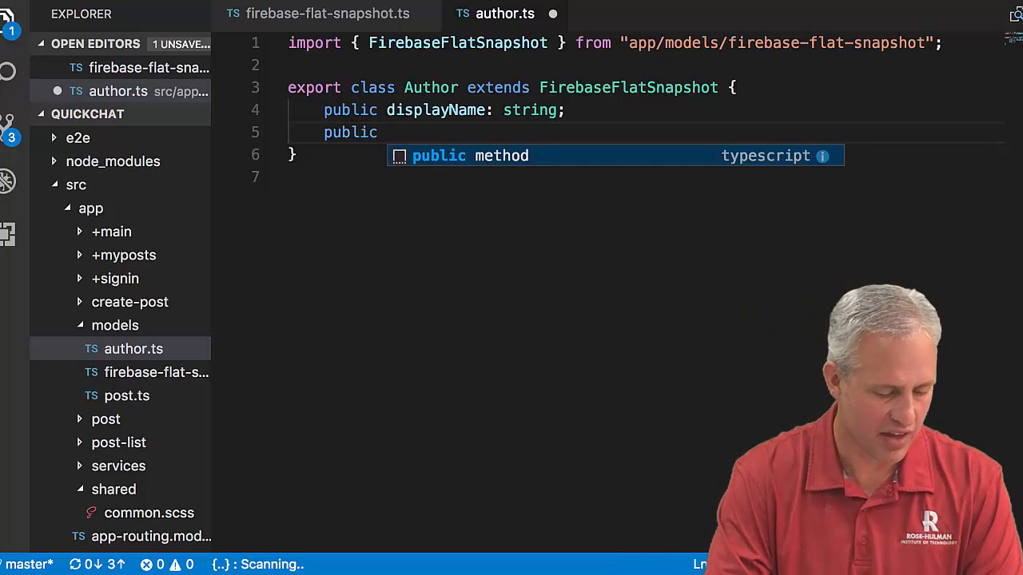
text(photo)
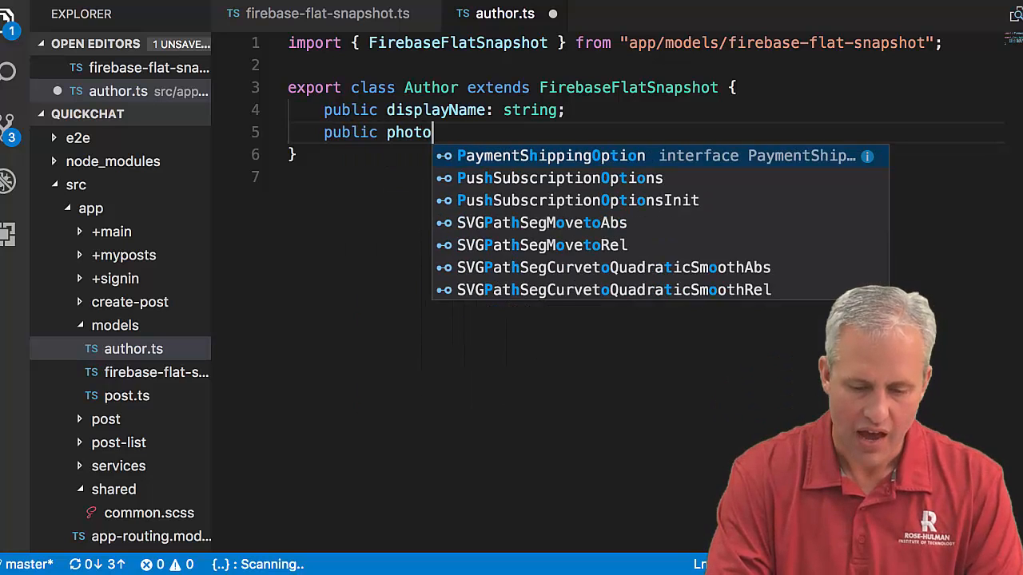
text(Url: string)
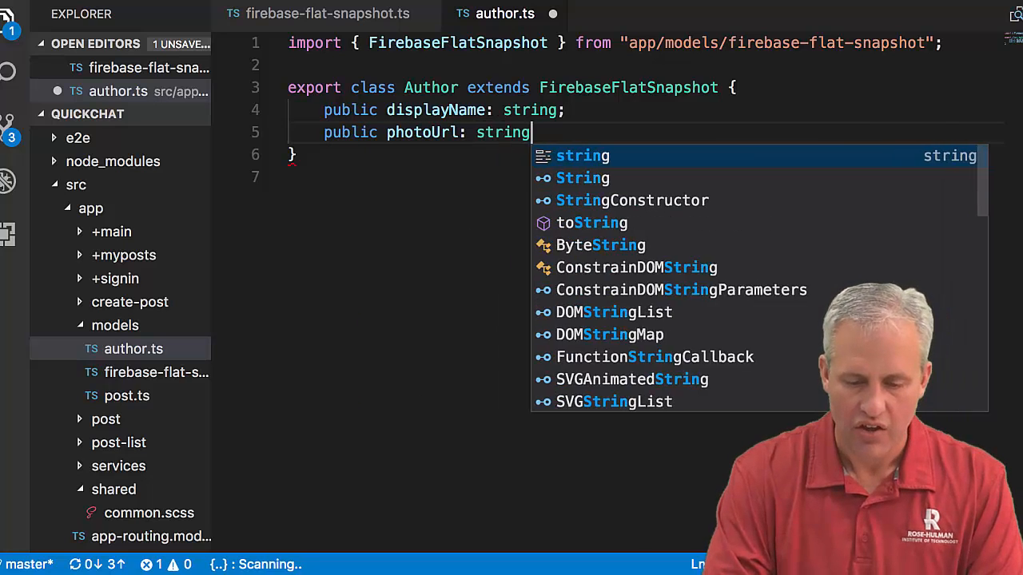
key(Enter)
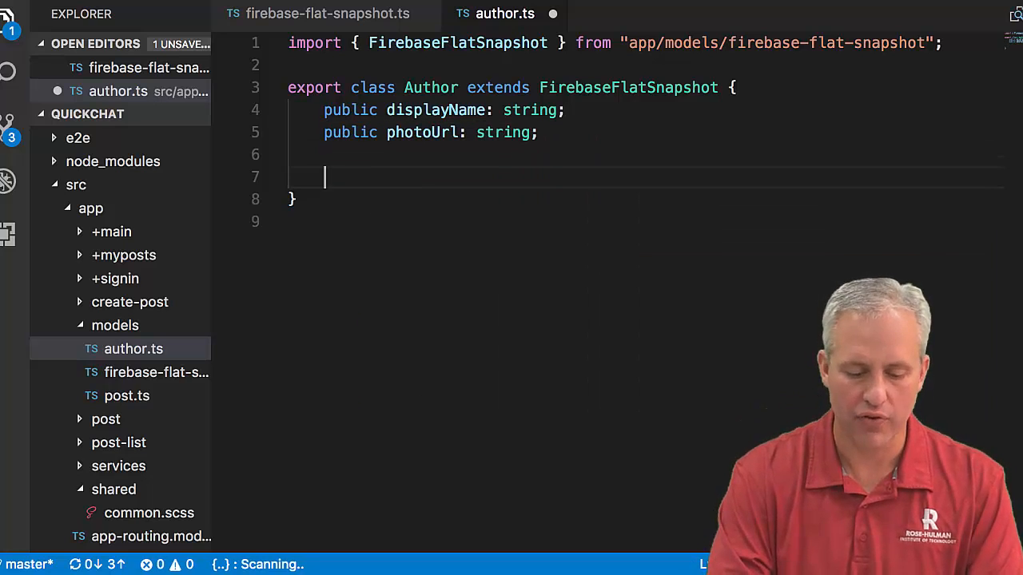
- Add an Author constructor calling super(obj) and setting displayName and photoUrl with '' defaults, then save
text(constructor()
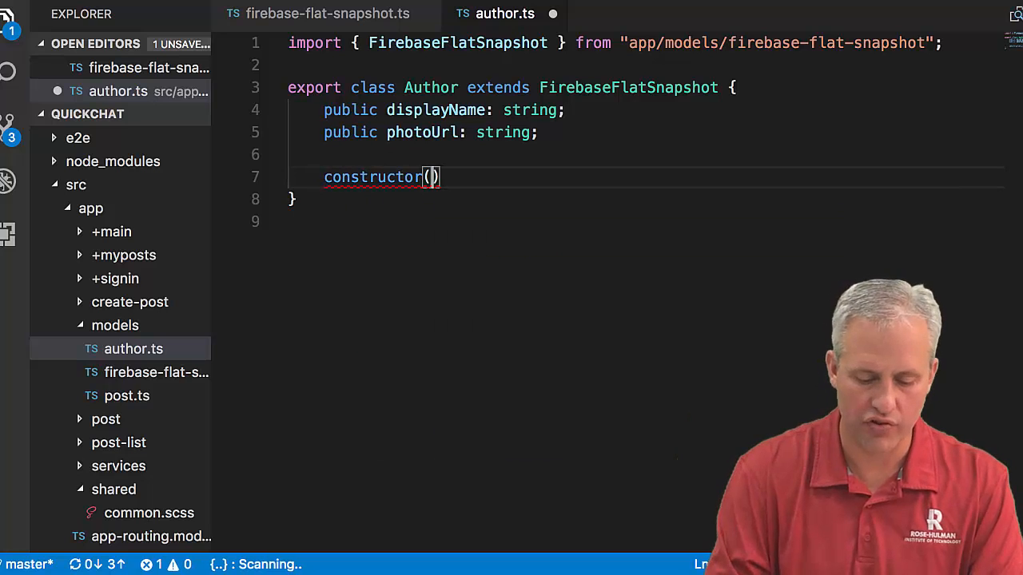
text(ob)
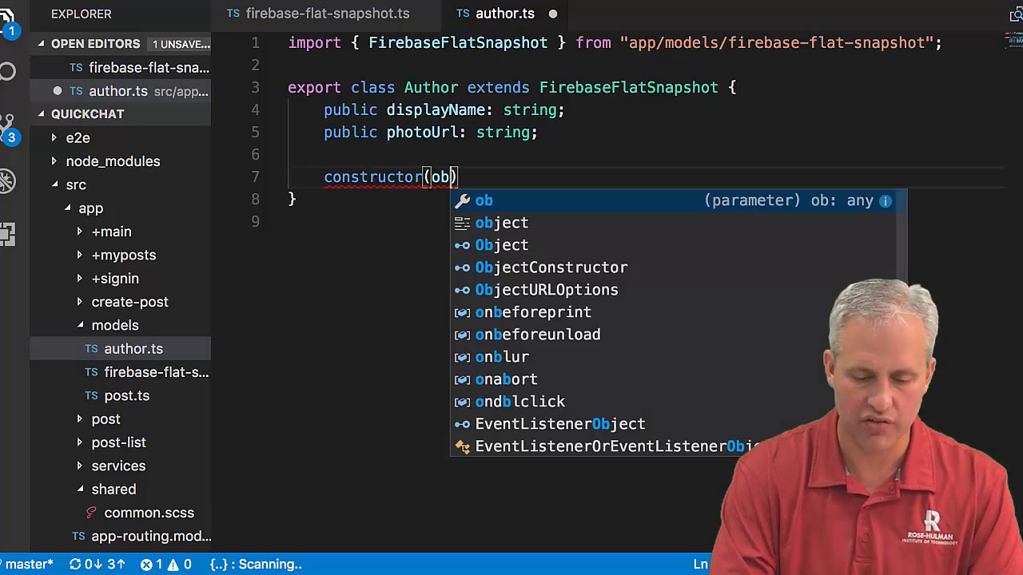
text(?: any)
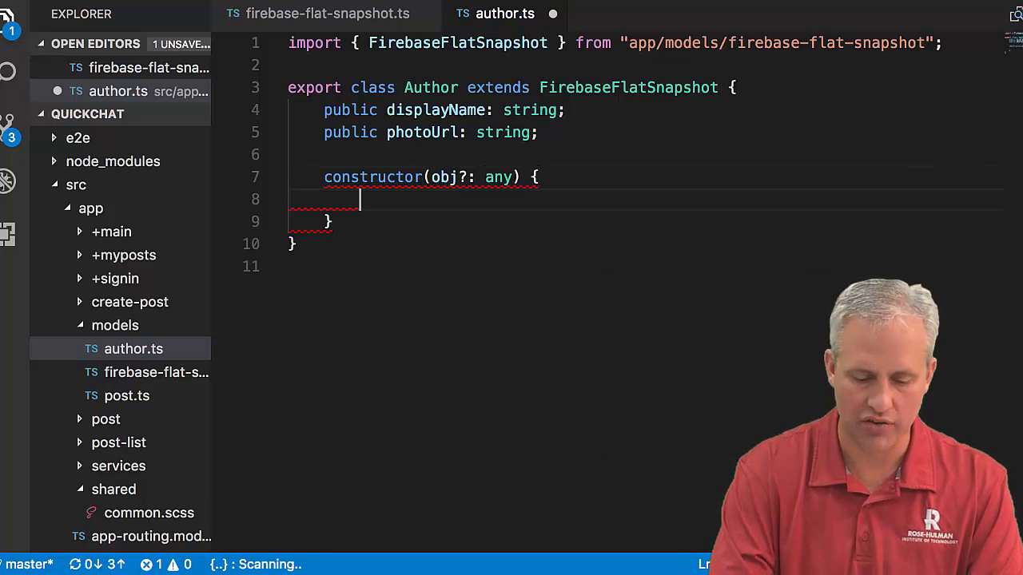
text(super(obj);)
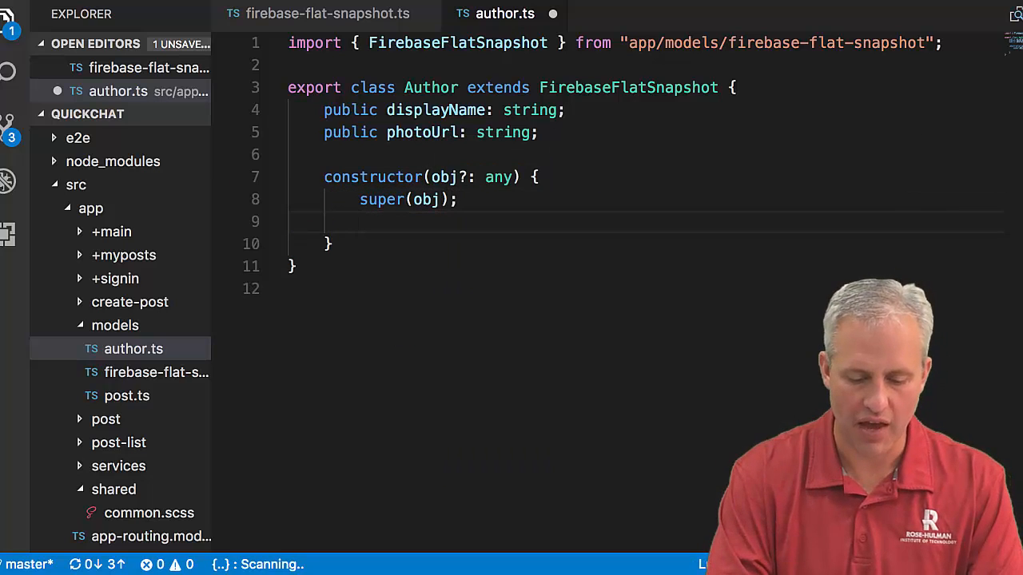
text(this.d)
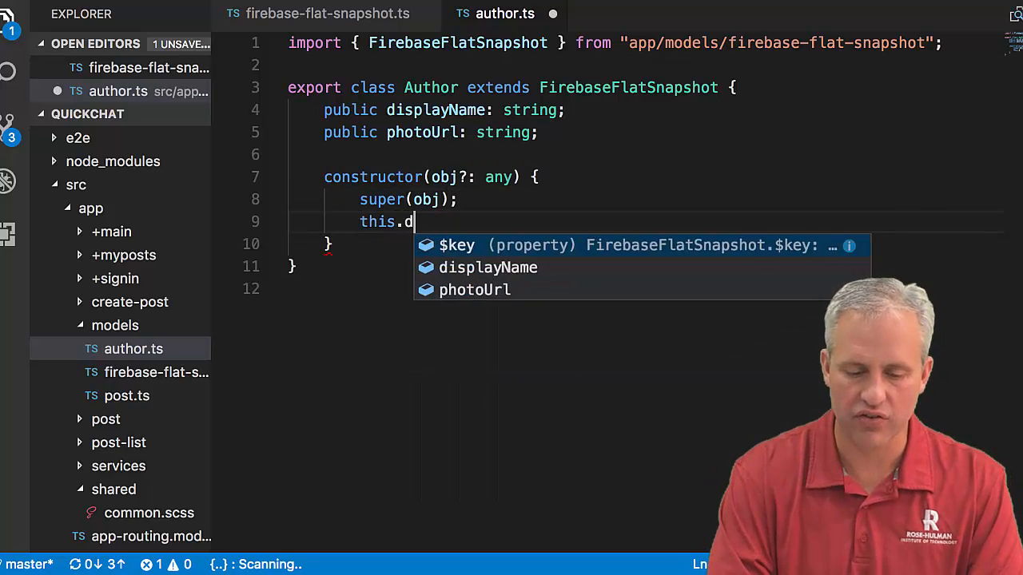
text(isplayName =)
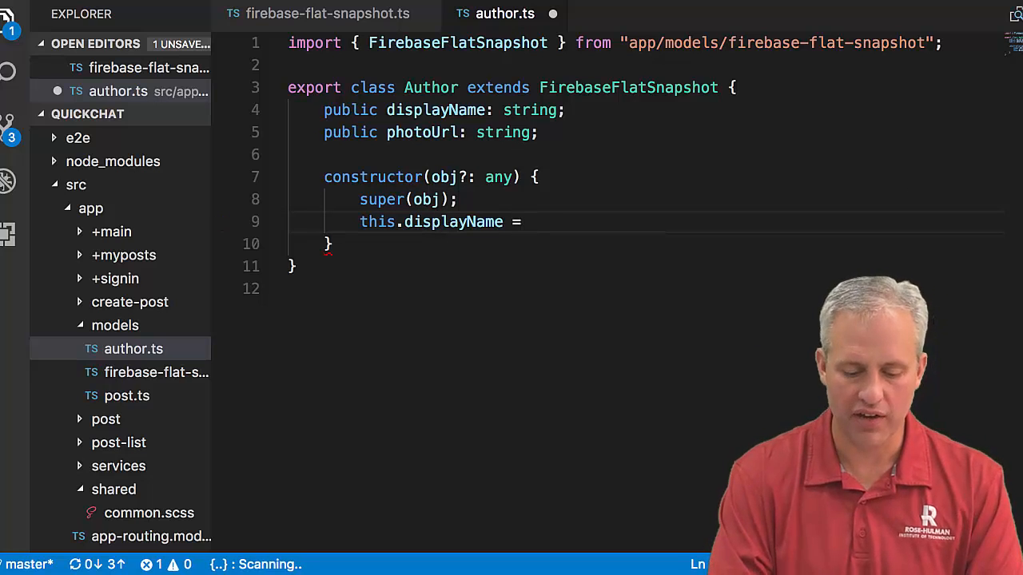
text(obj && obj.)
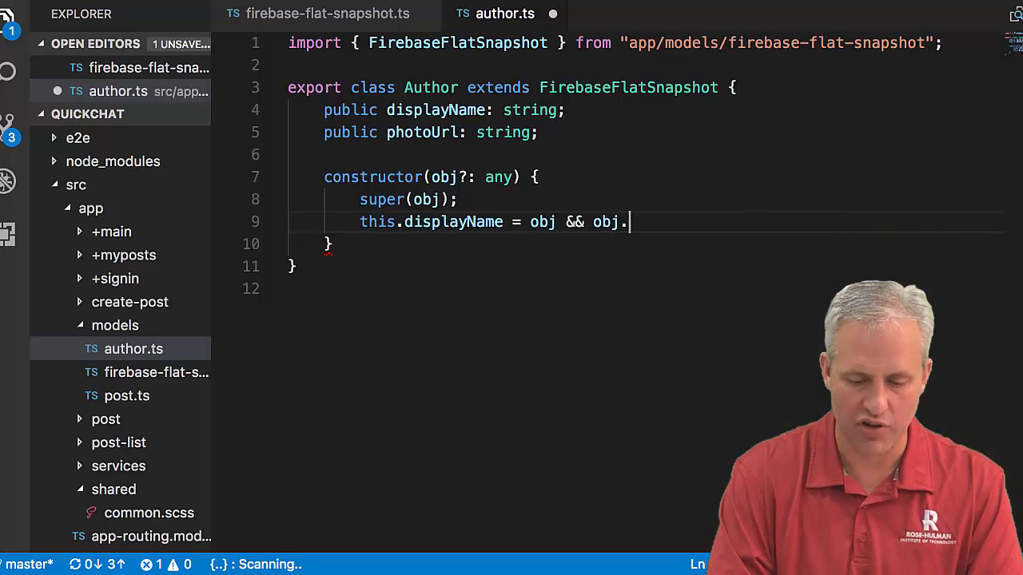
text(diapl)
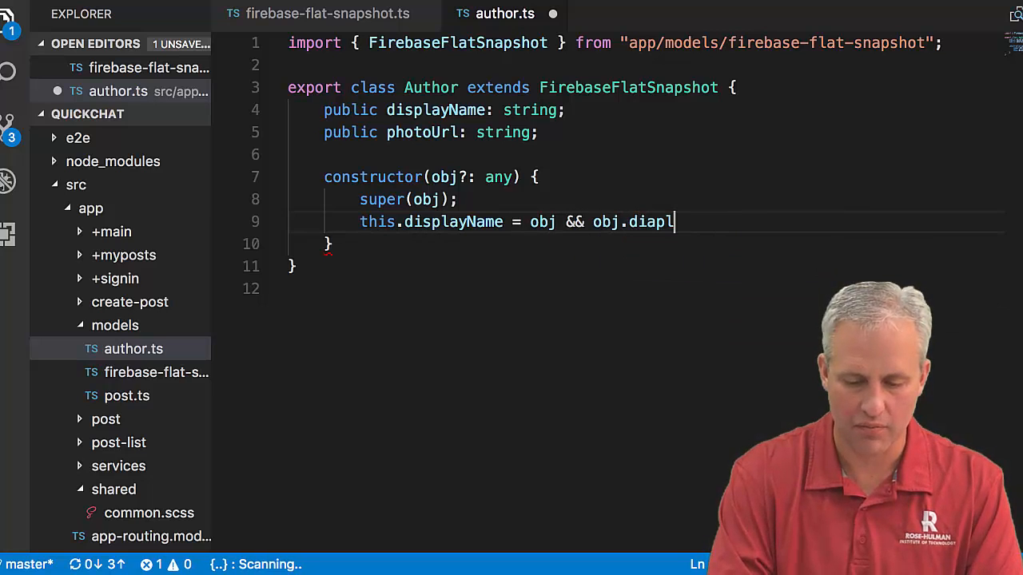
text(ayName || "";)
text(this.photoUrl = obj && obj.photoUrl || "";)
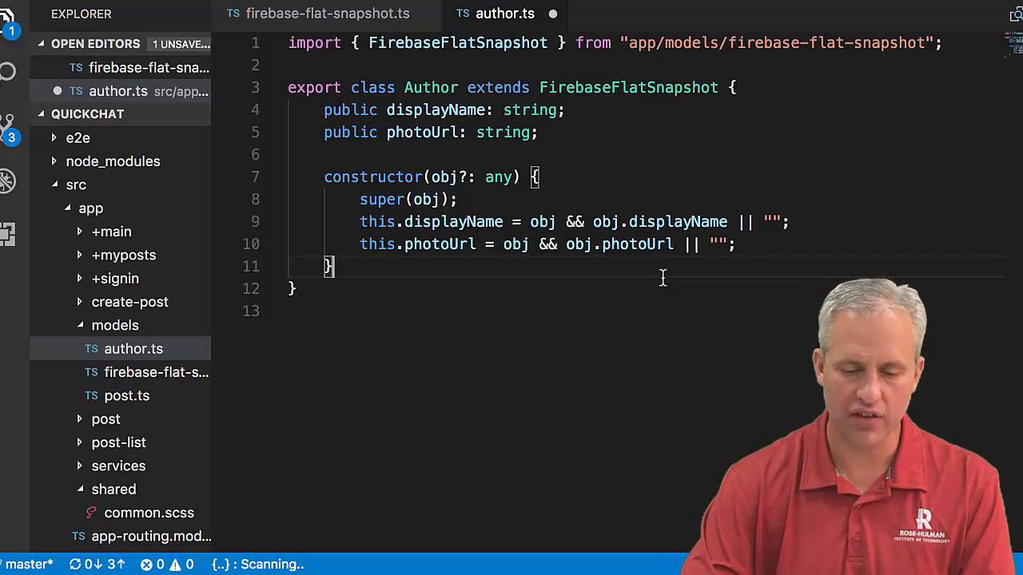
key(Ctrl+s)
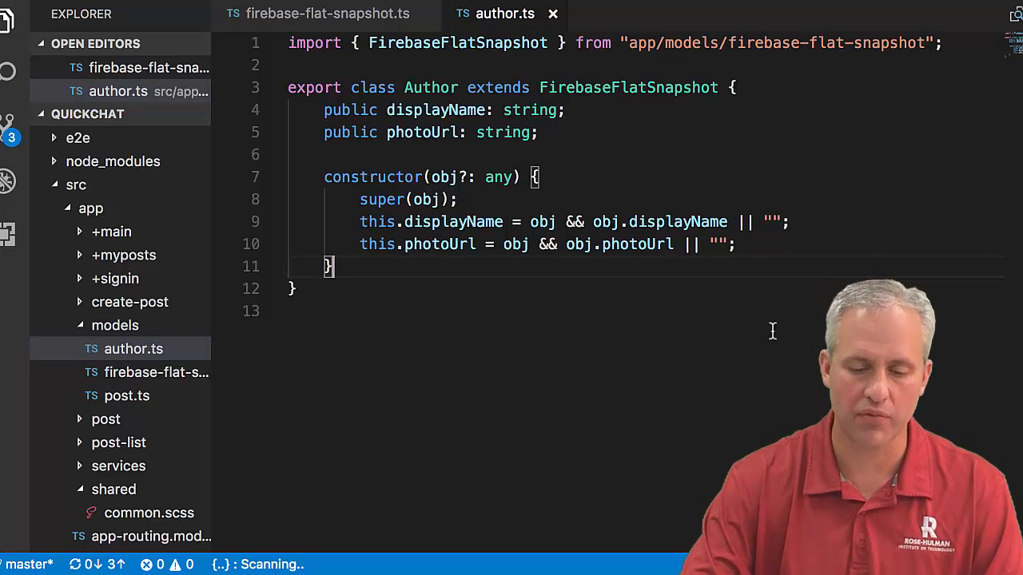
key(Ctrl+a)
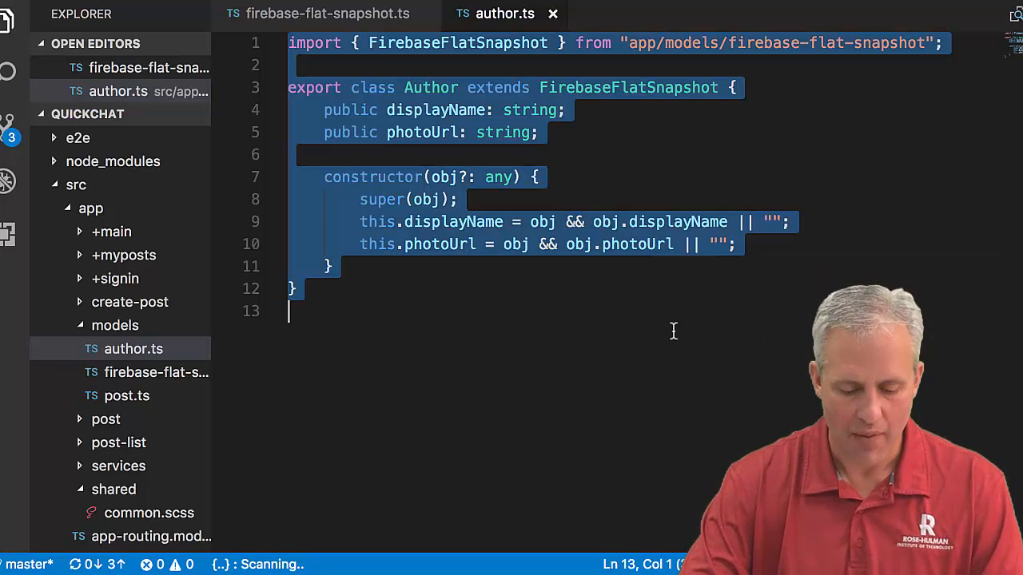
mouse_move(140, 402)
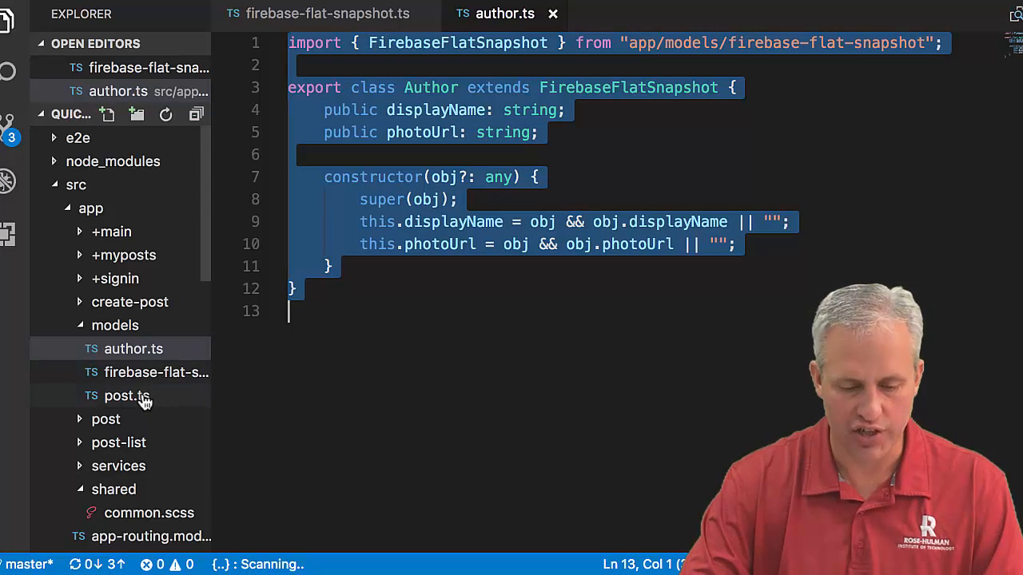
- In post.ts, rename the copied fields to authorKey and body, fixing the autherKey typo
click(128, 396)
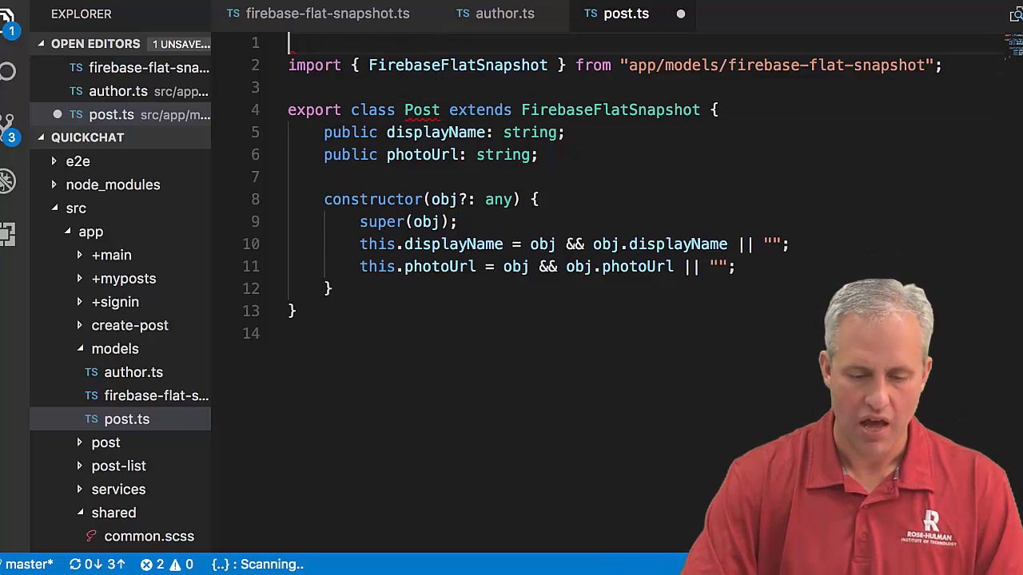
double_click(435, 110)
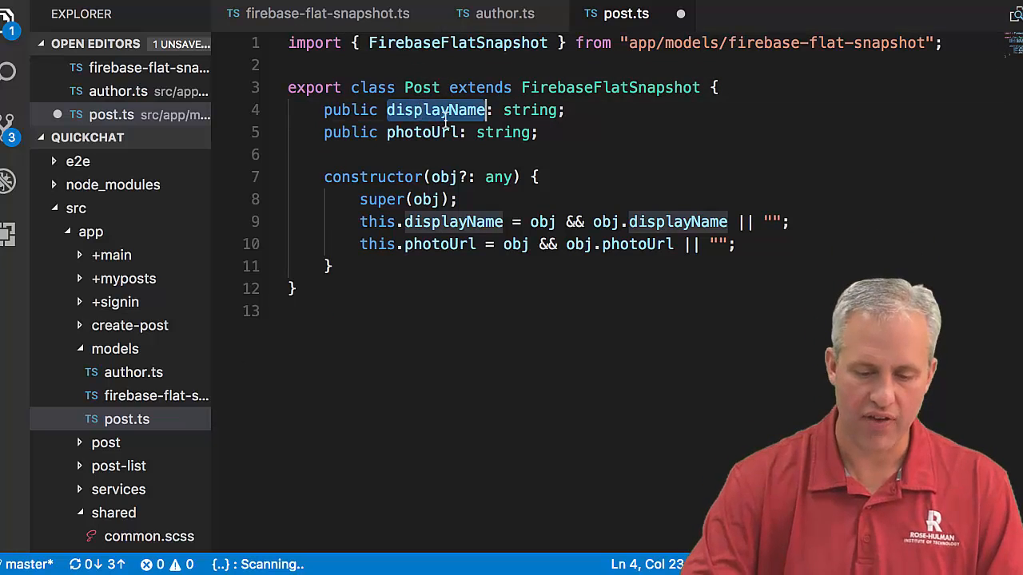
text(autherKey)
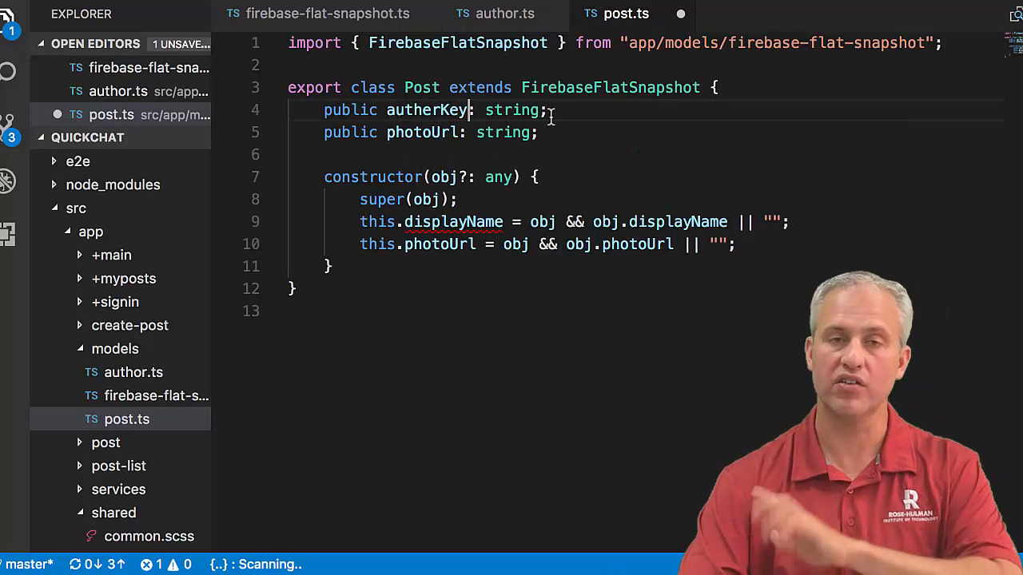
double_click(423, 132)
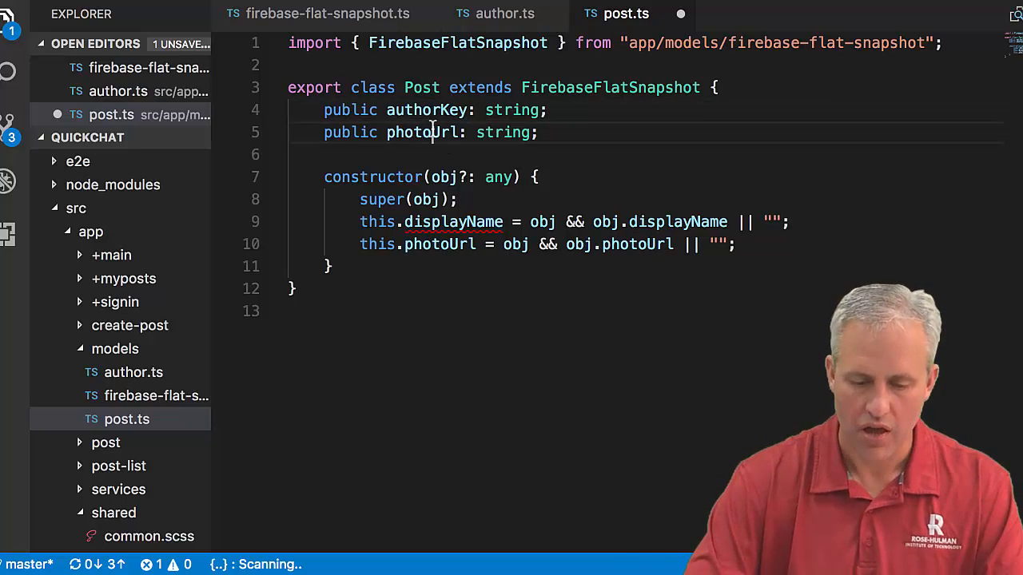
double_click(421, 131)
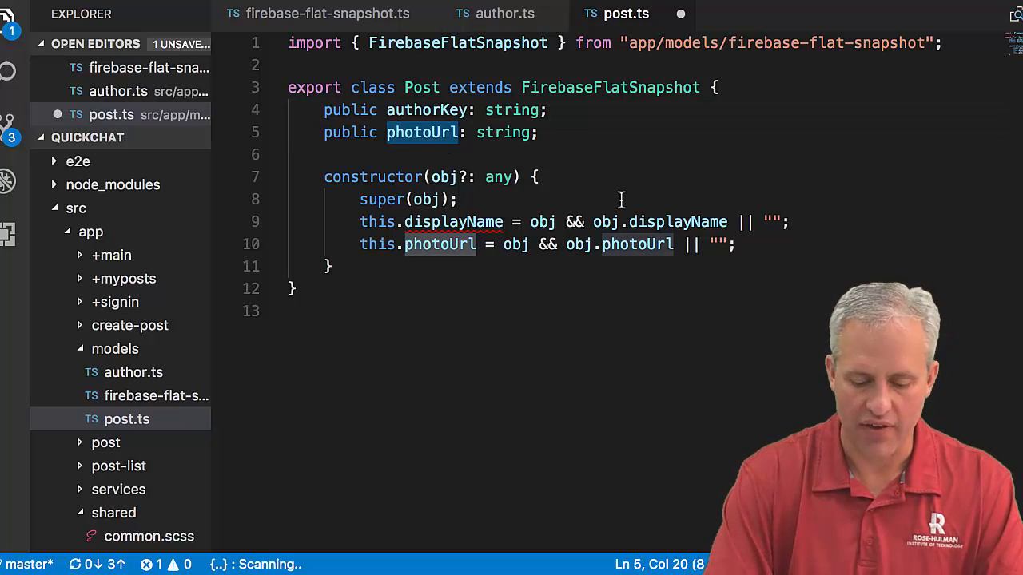
text(body)
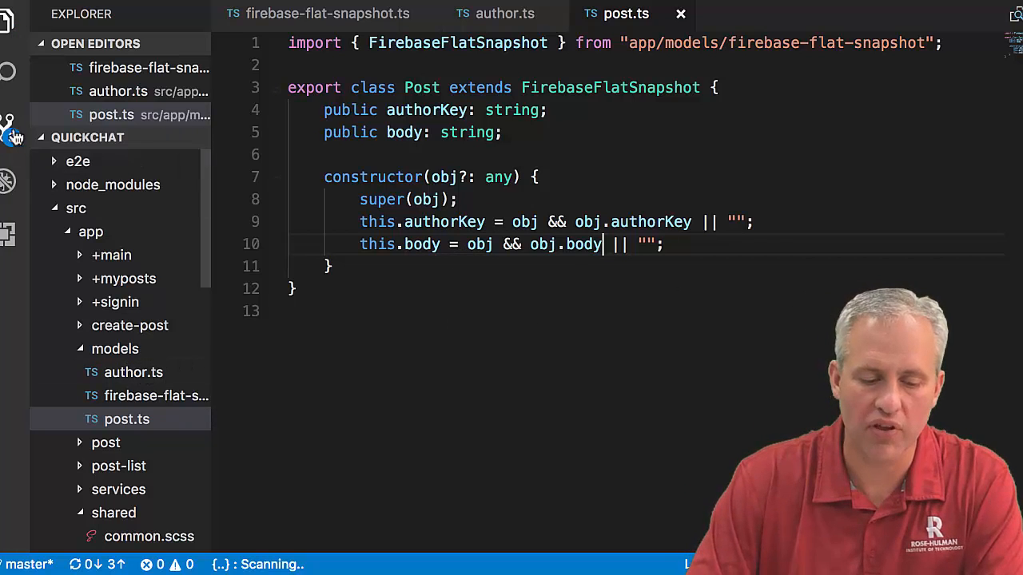
- Review author.ts and post.ts changes and commit with message 'Data model schema'
click(10, 120)
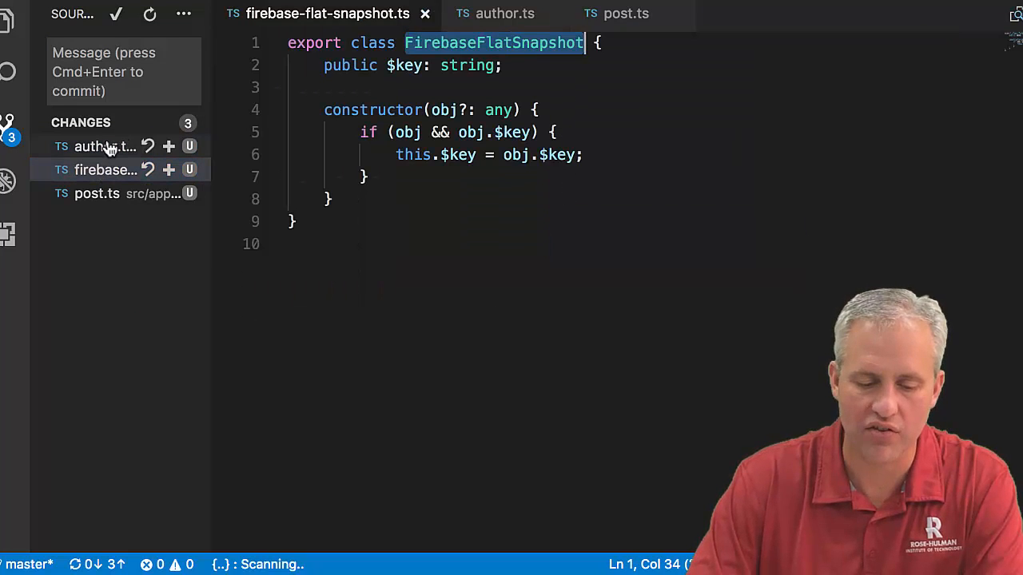
click(504, 14)
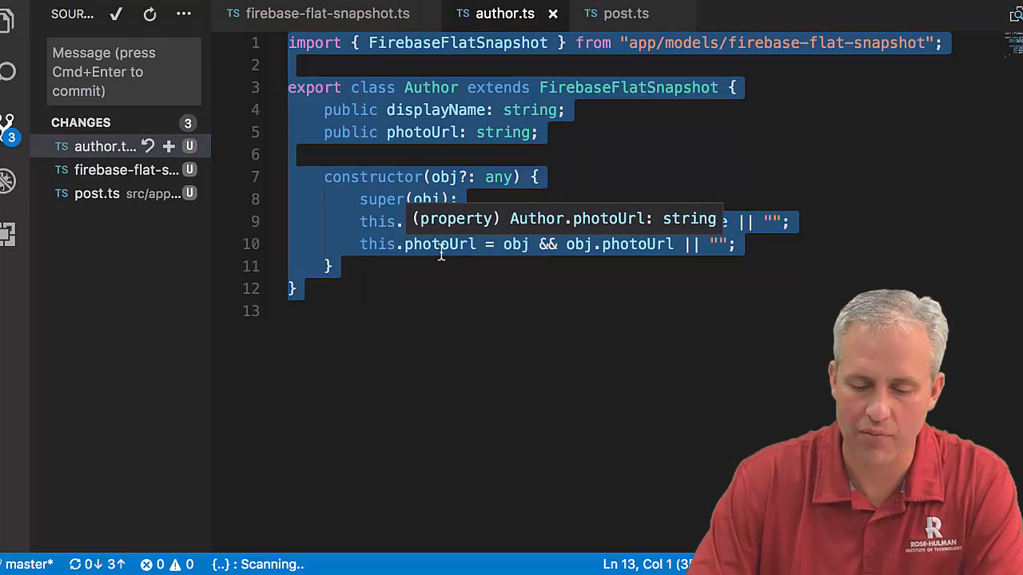
click(626, 14)
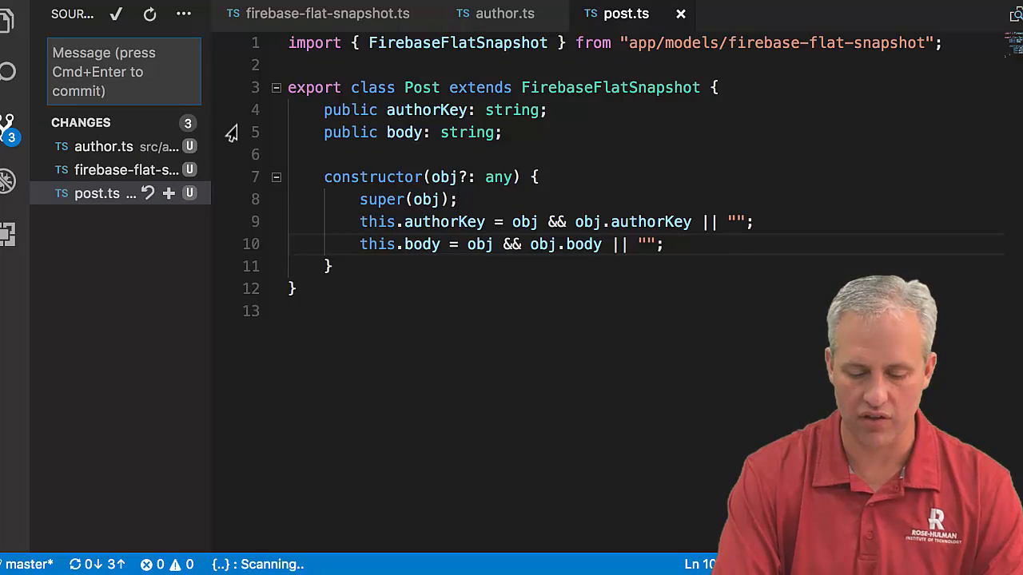
text(Data mo)
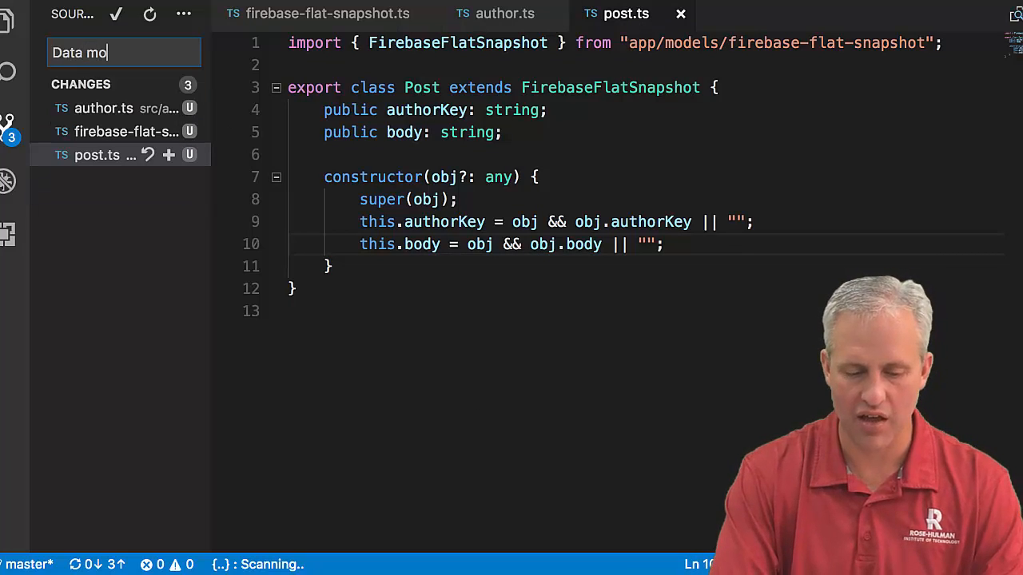
text(del schema)
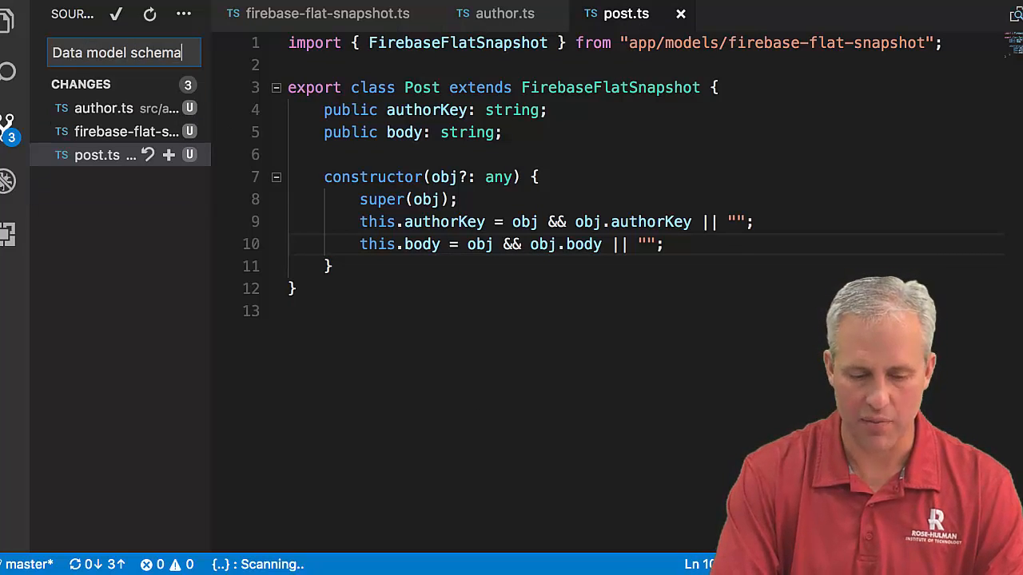
click(116, 15)
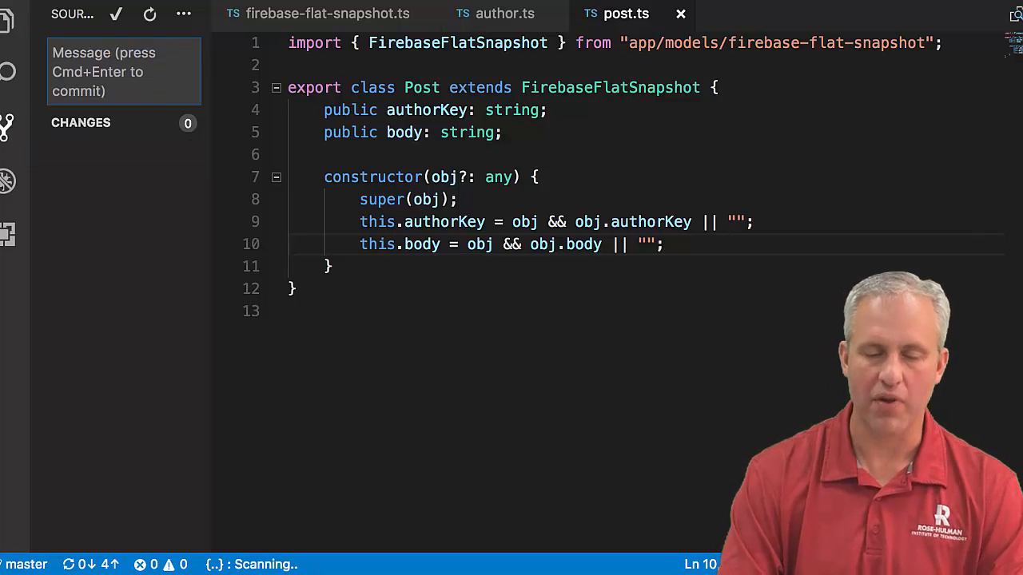